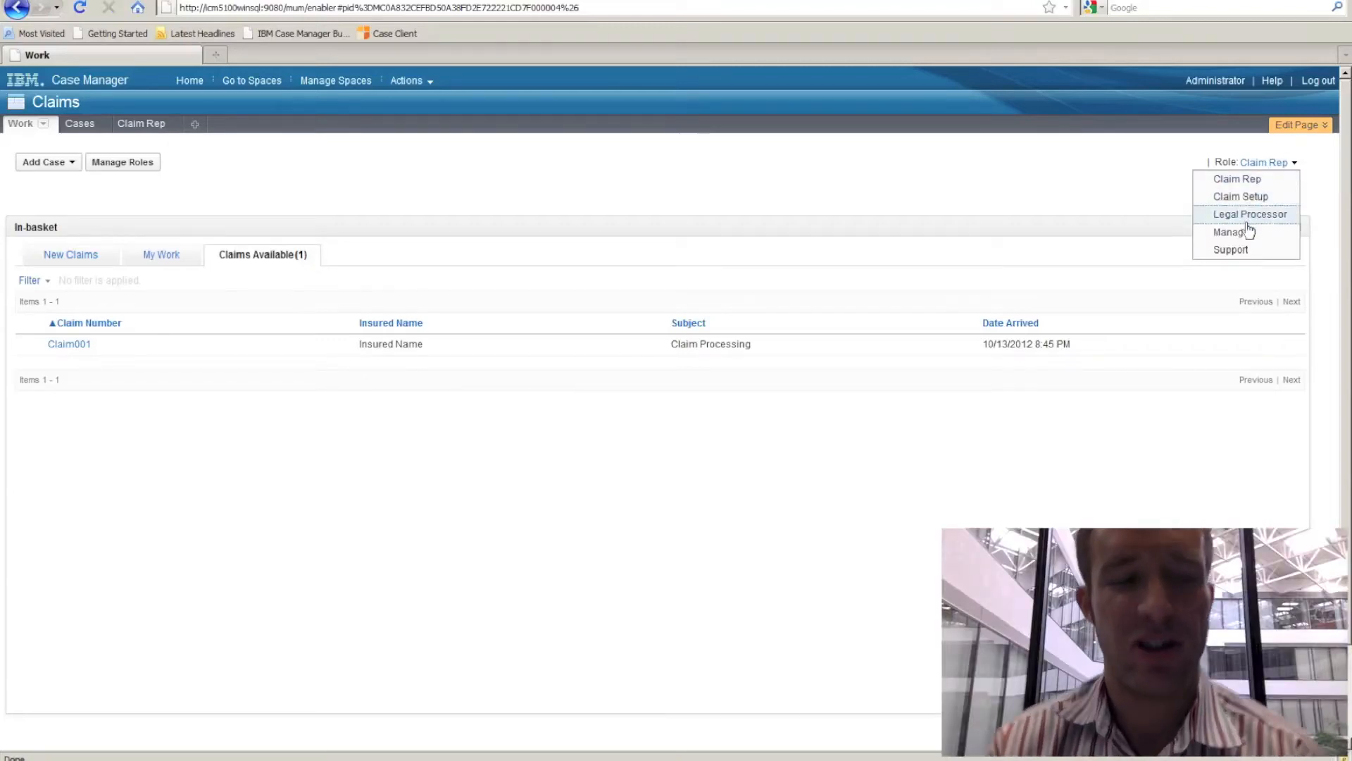
Switch to the Manager role and list all eight assigned work items with their owners.
left_click(1228, 231)
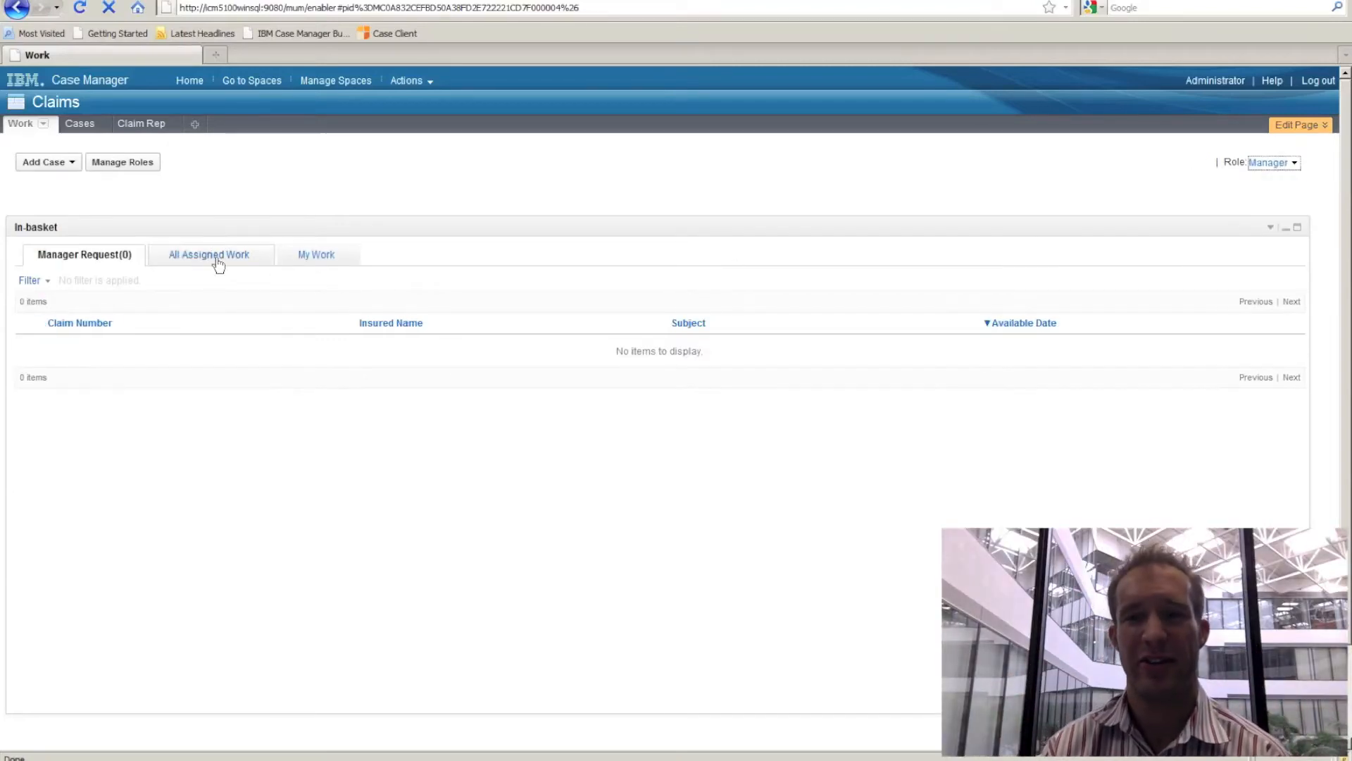
left_click(209, 254)
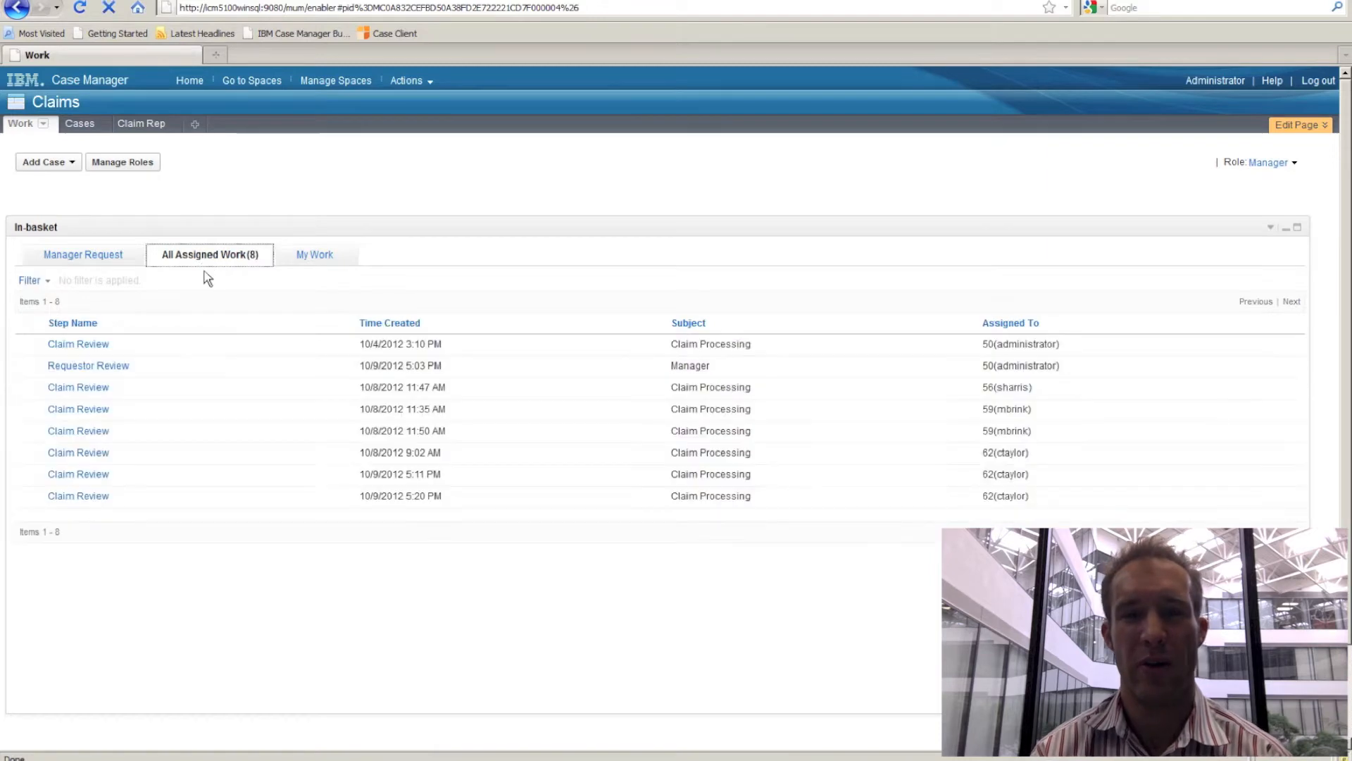
mouse_move(314, 255)
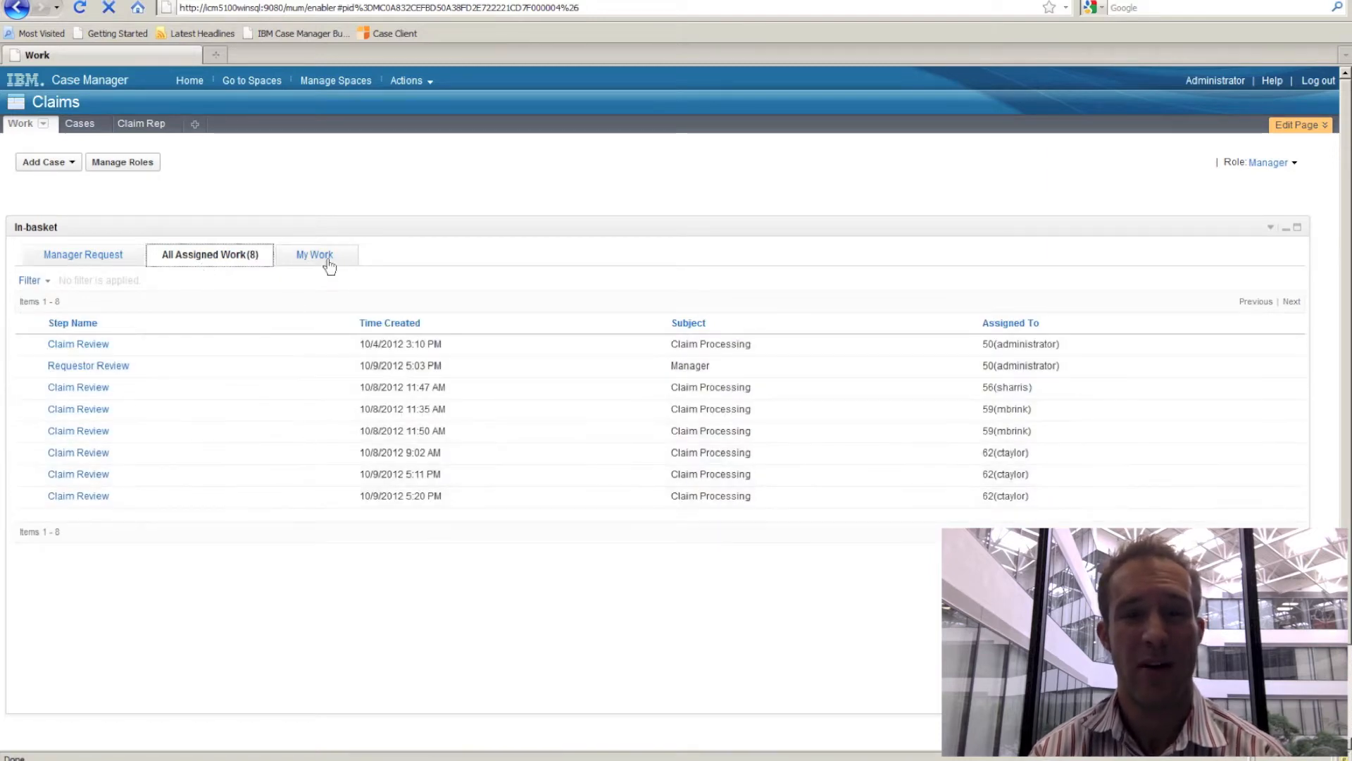
left_click(314, 254)
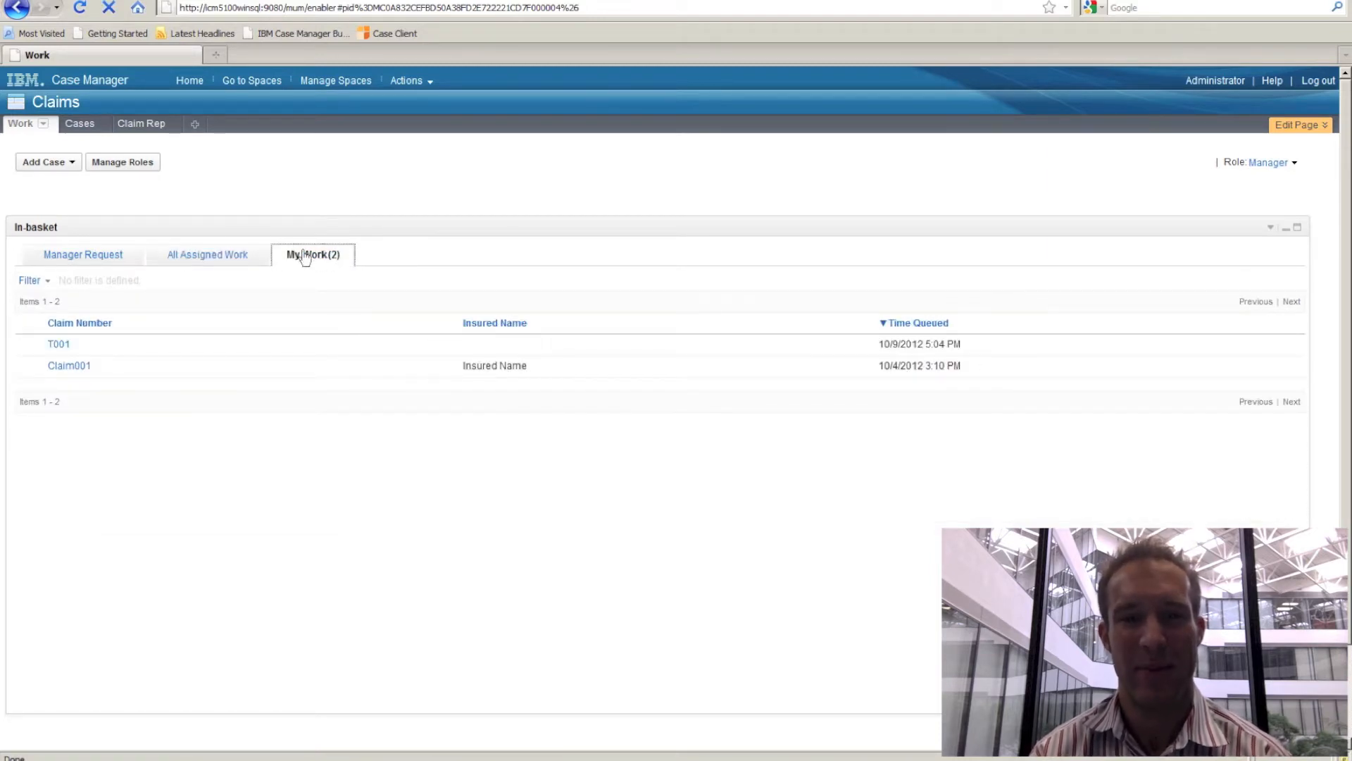
left_click(207, 254)
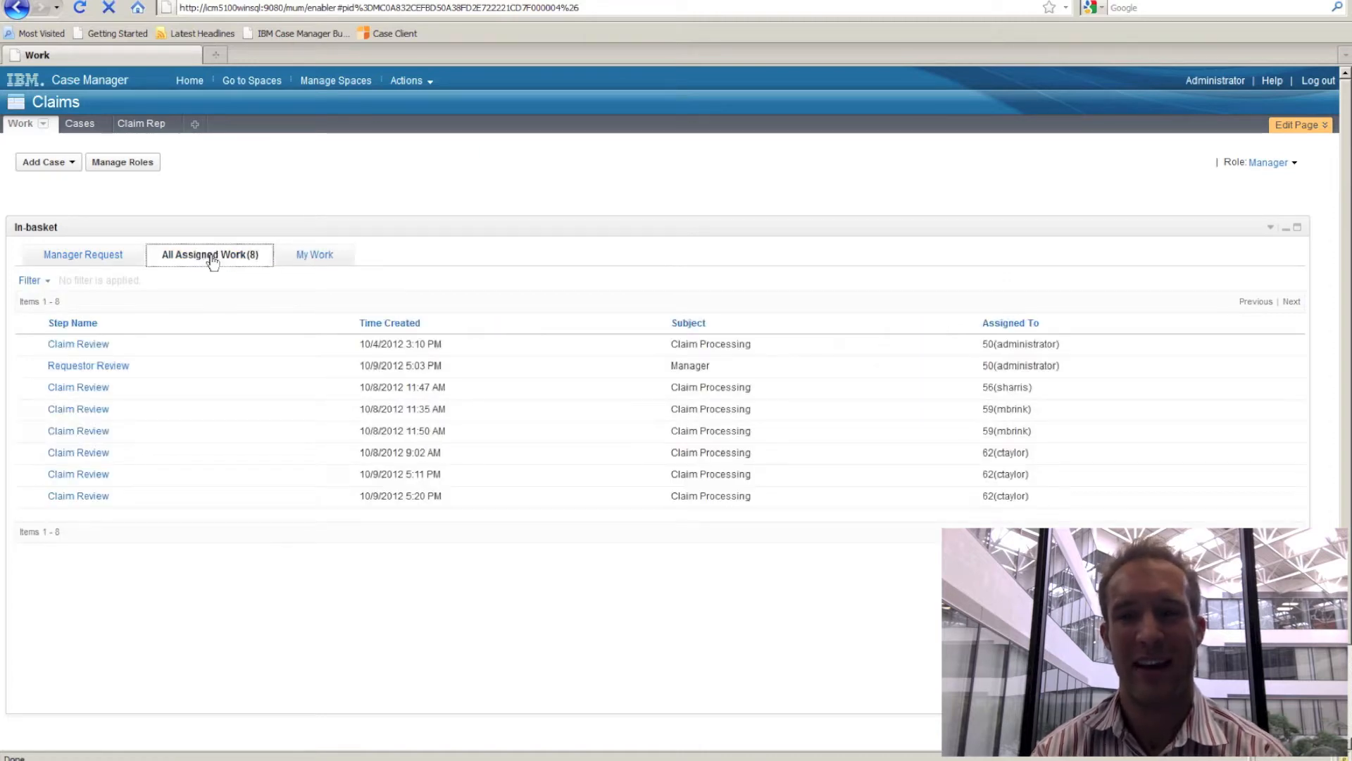
mouse_move(688, 434)
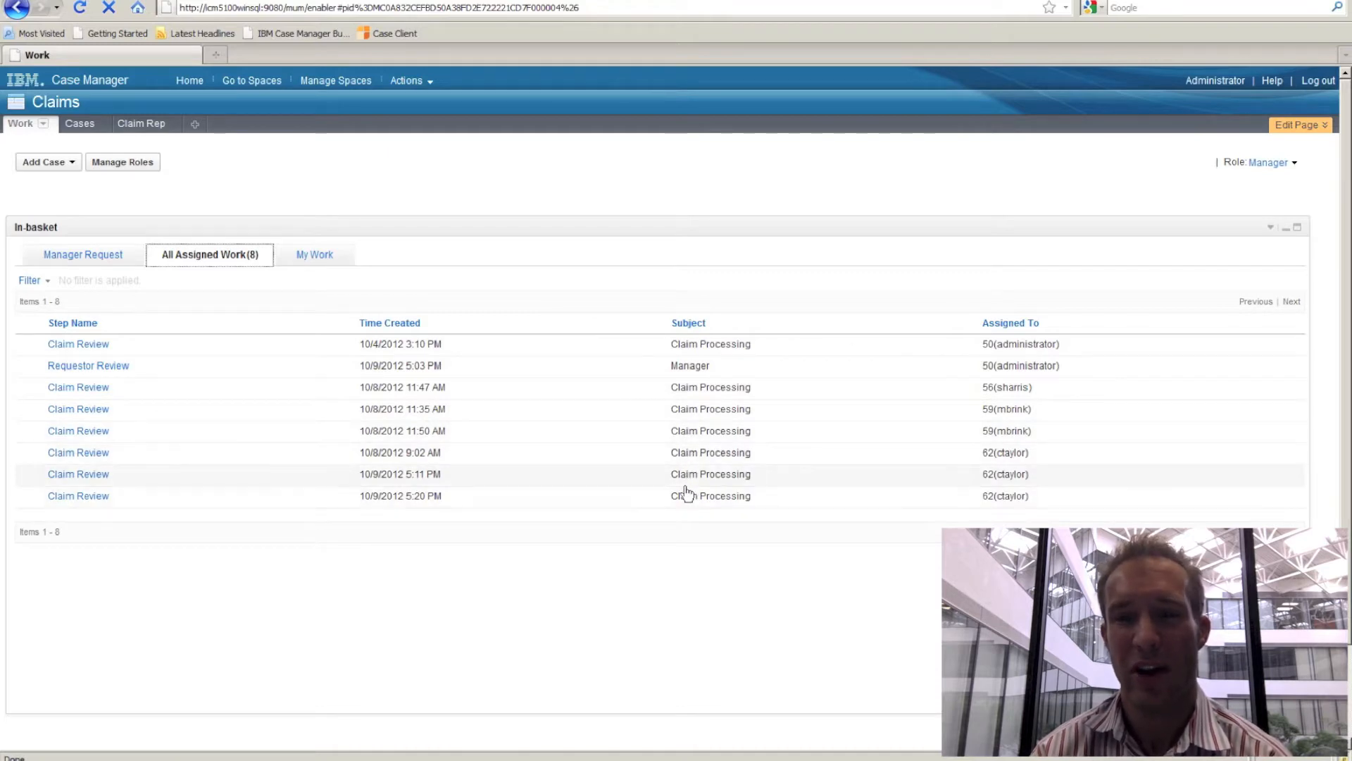
mouse_move(699, 408)
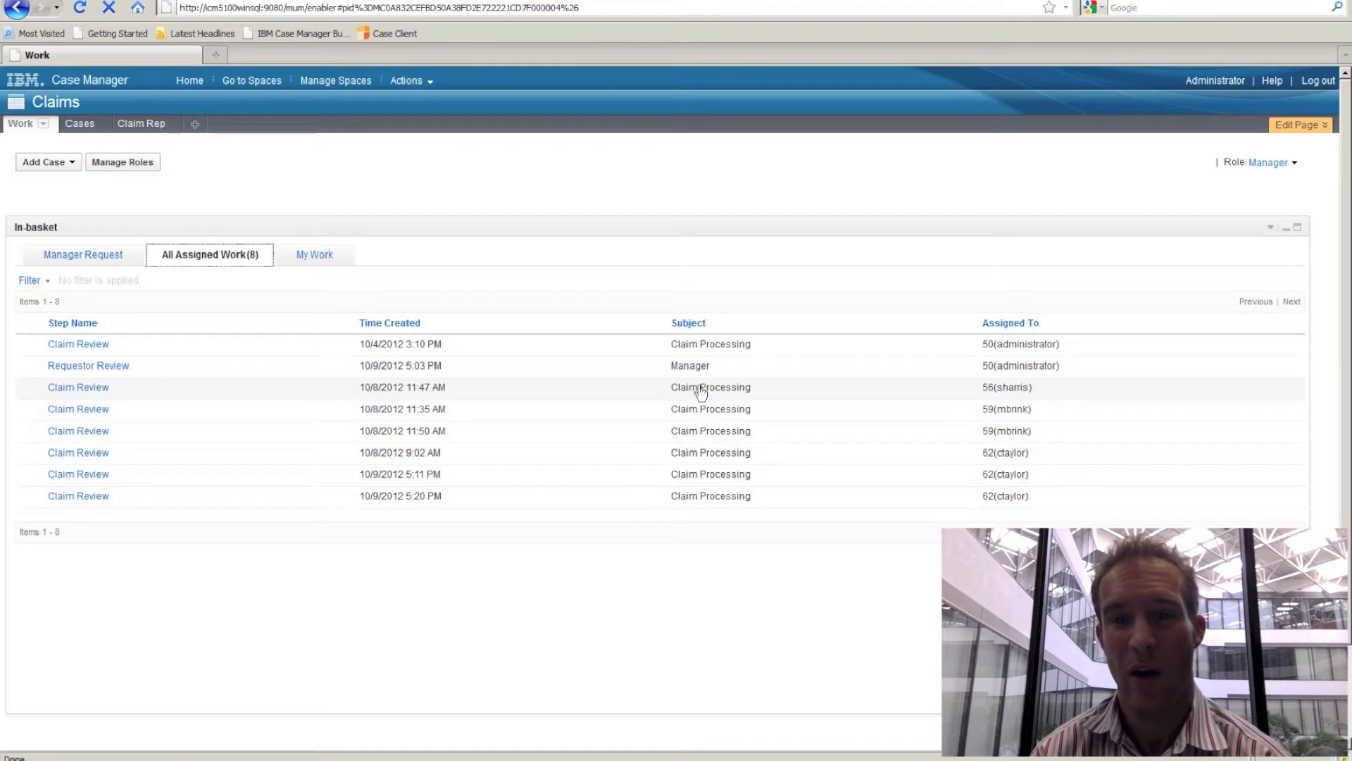
mouse_move(78, 386)
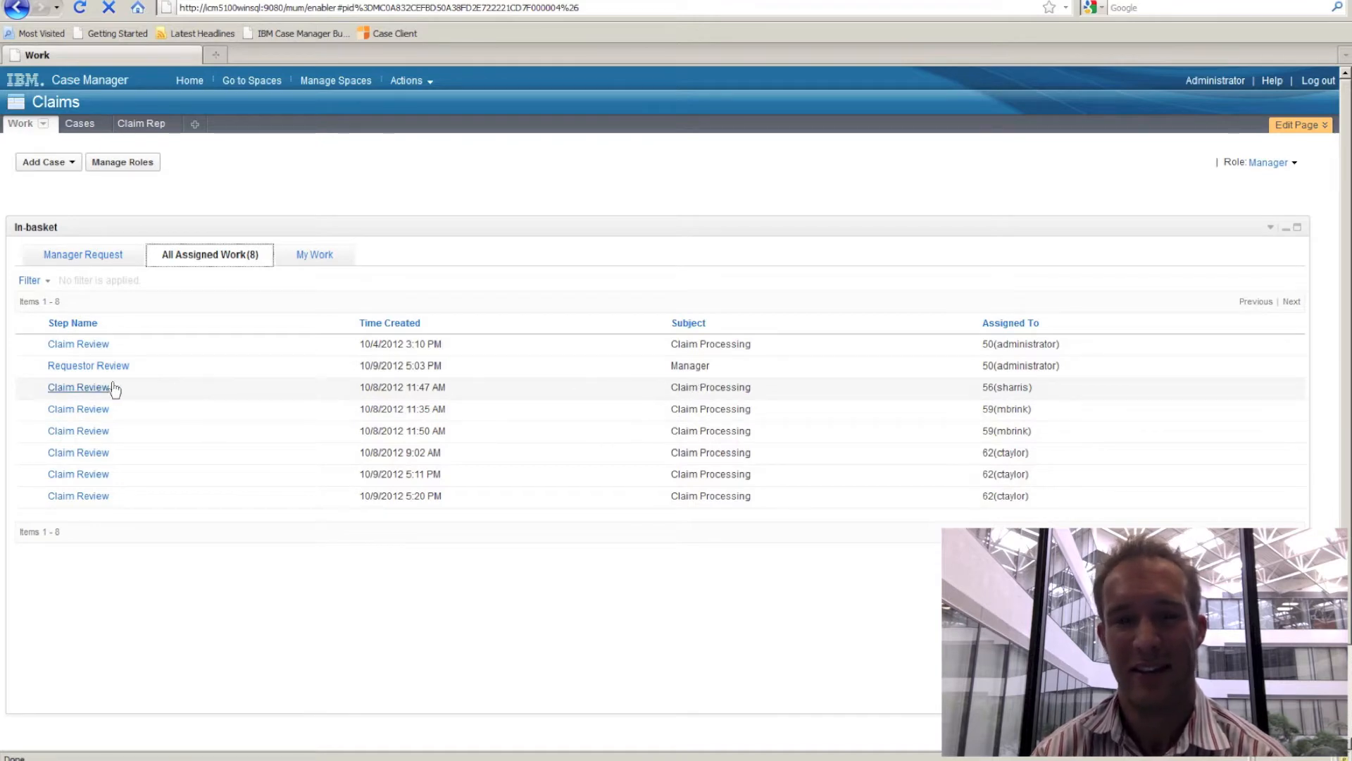
Inspect the 11:47 AM Claim Review item's actions, then bring up actions for the 11:35 and 11:50 items.
right_click(77, 386)
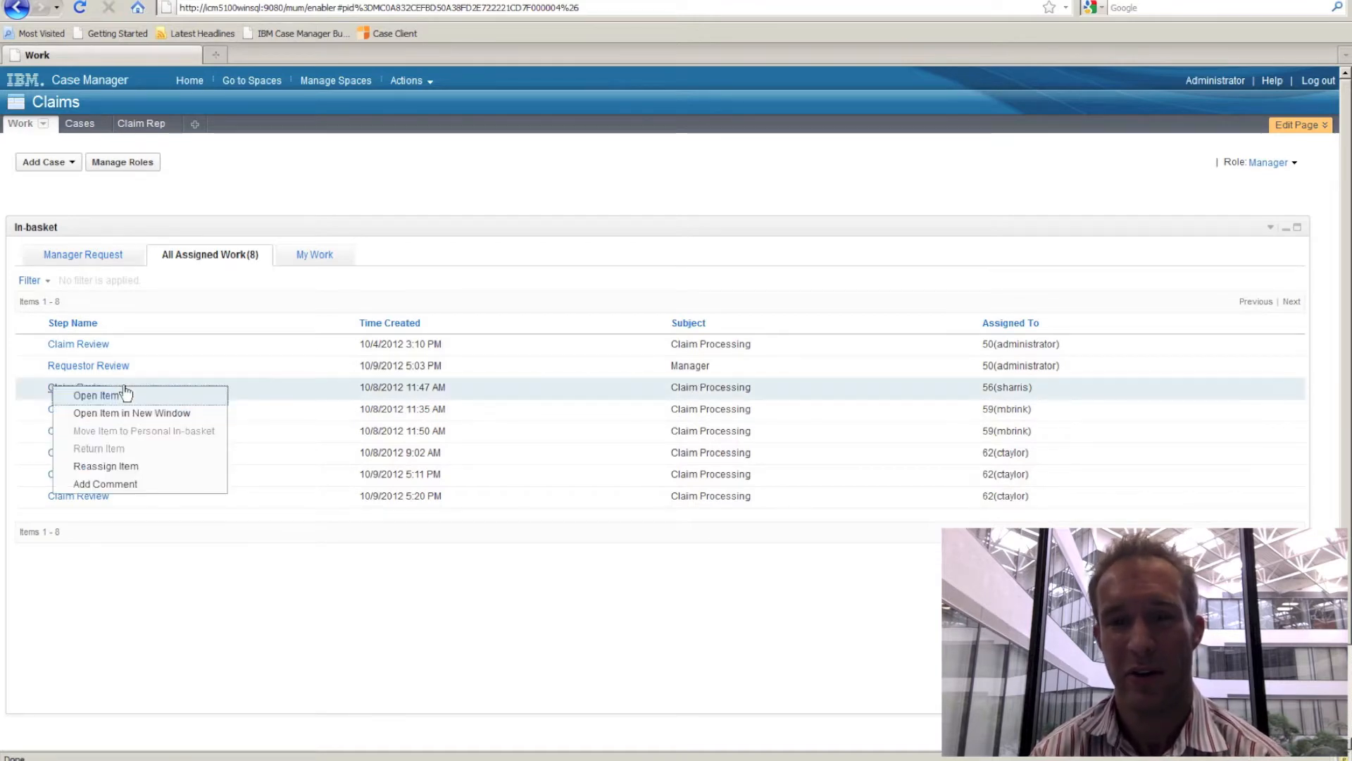
mouse_move(110, 449)
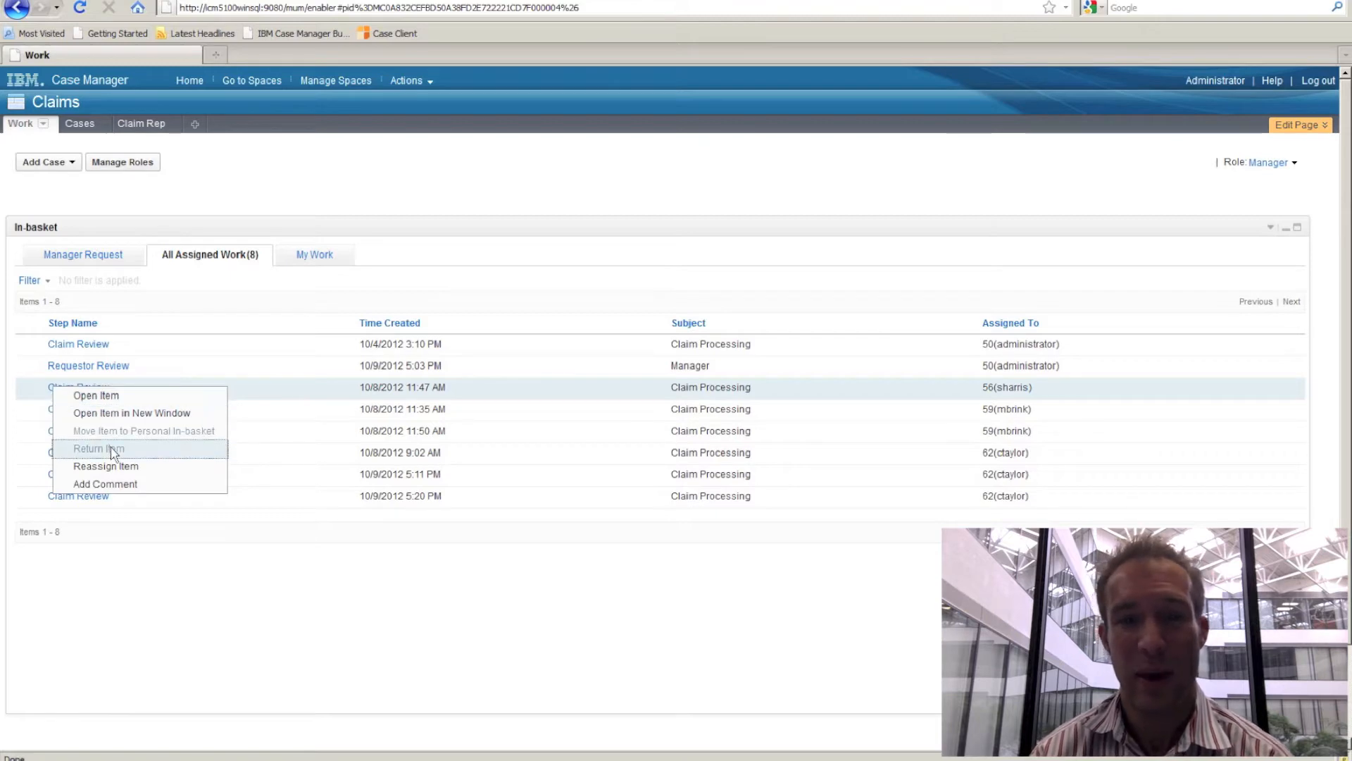
mouse_move(105, 466)
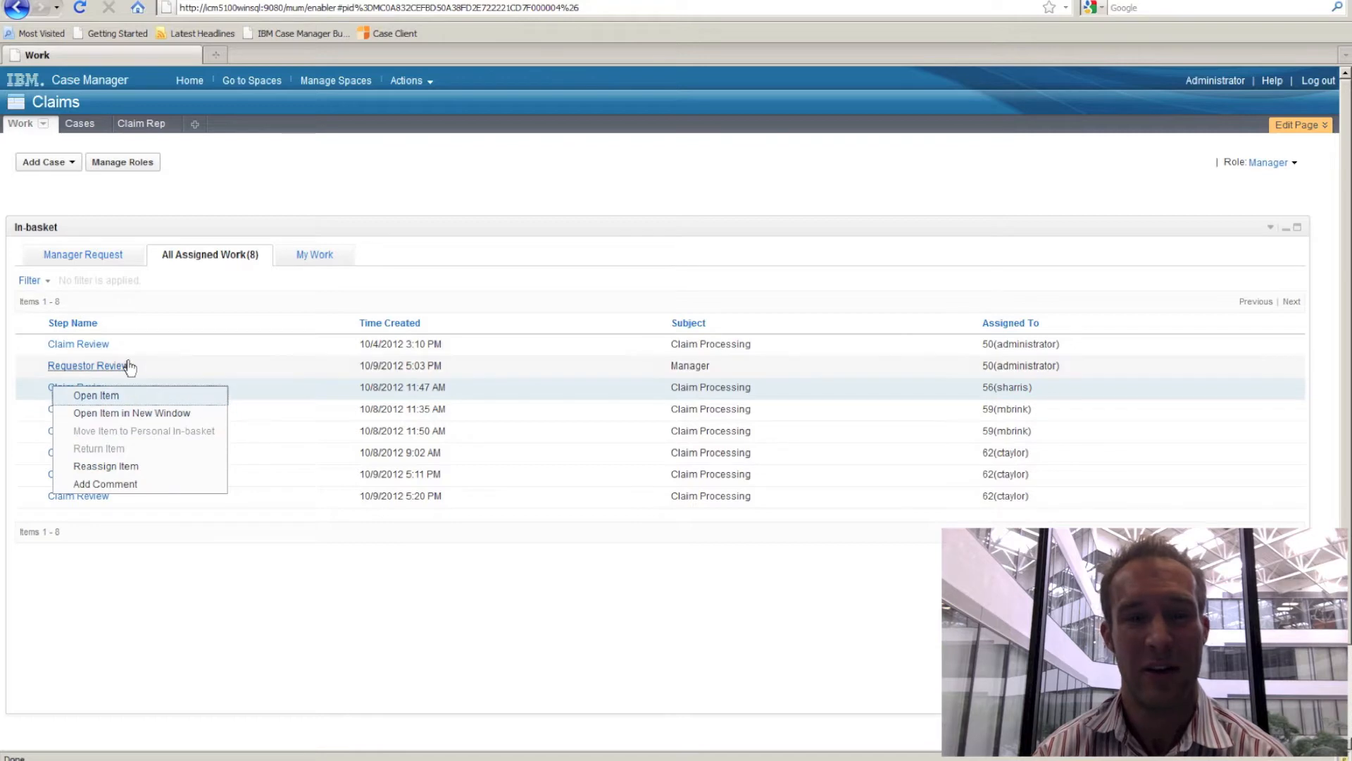
left_click(113, 409)
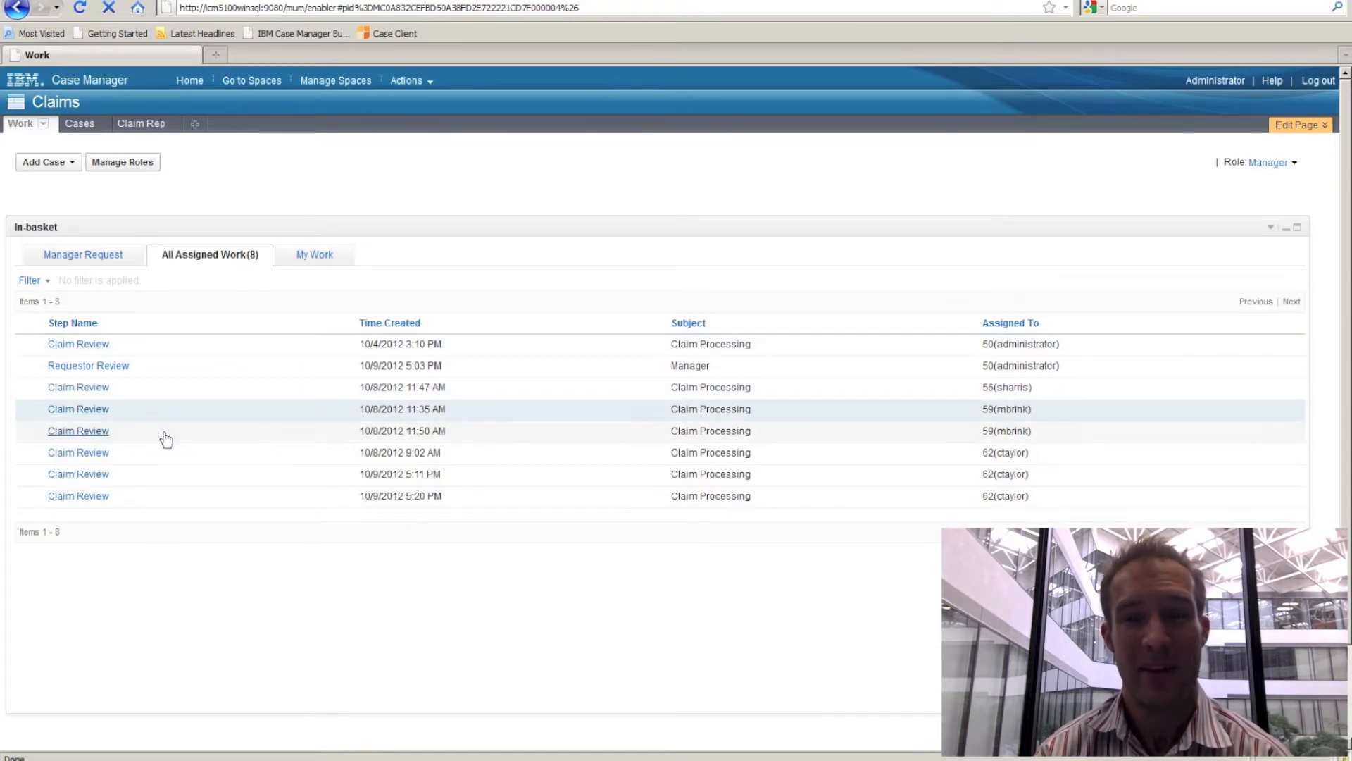
right_click(78, 431)
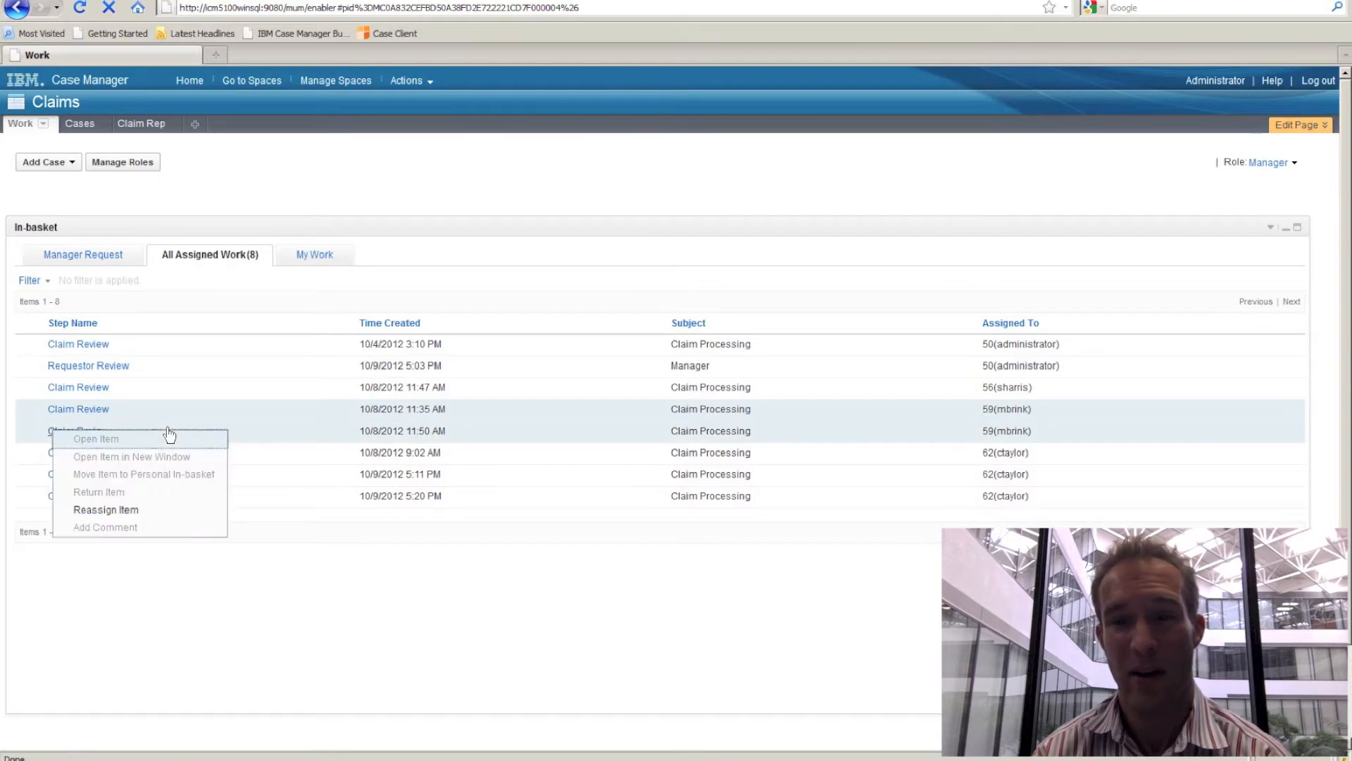
left_click(106, 508)
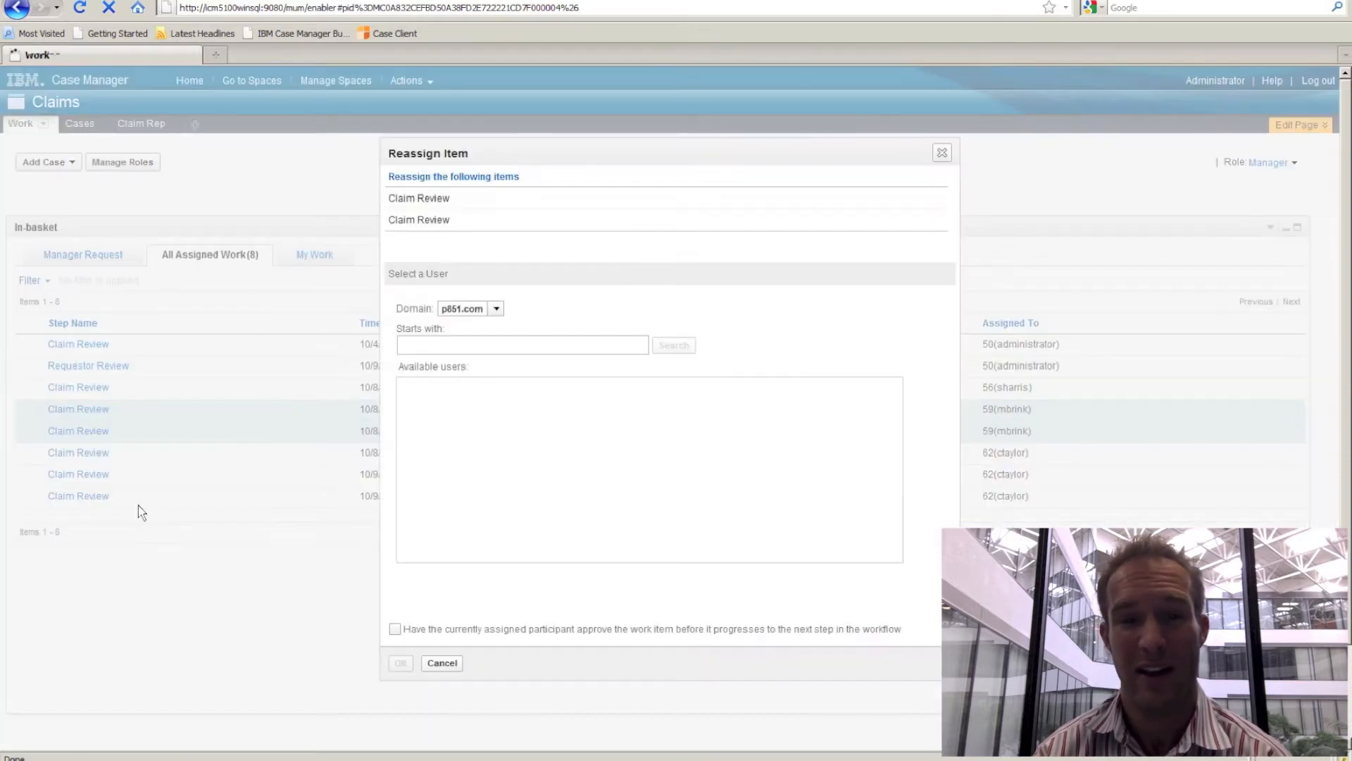
left_click(521, 344)
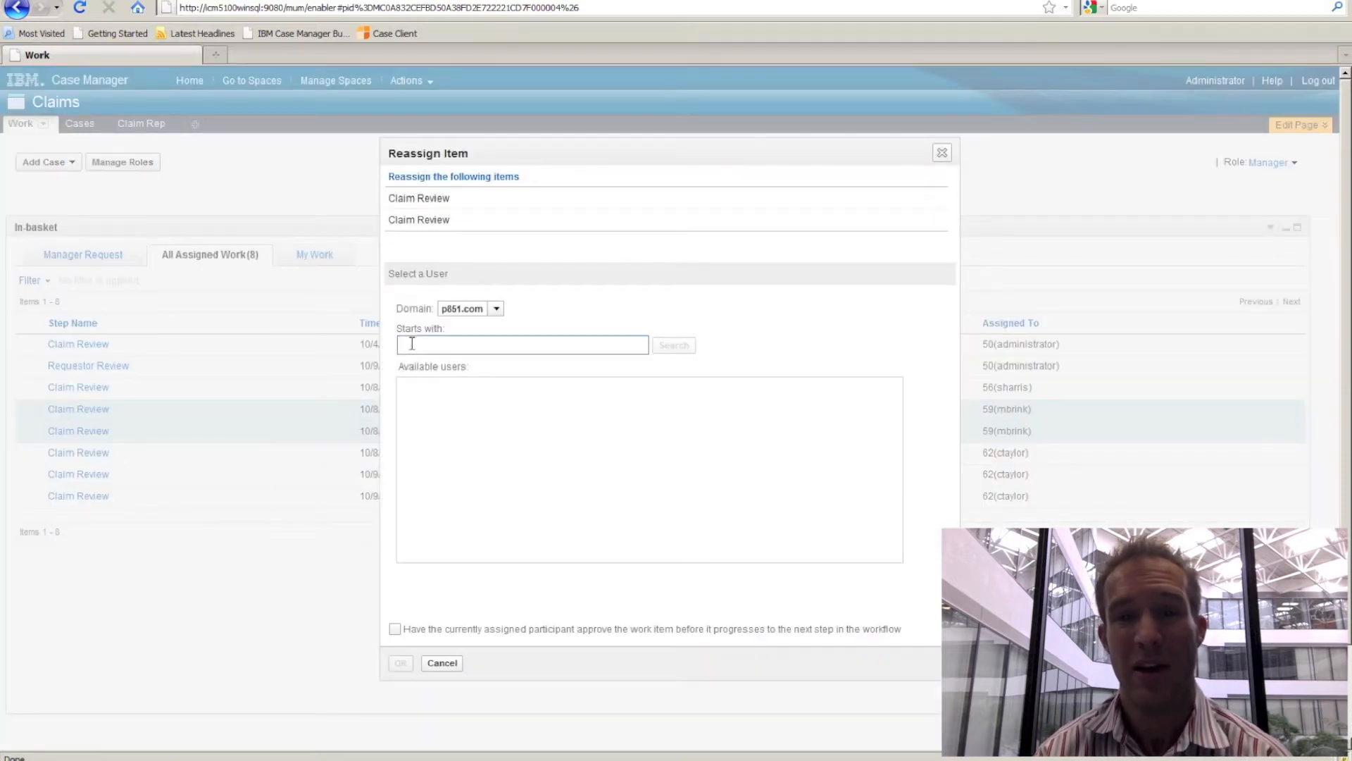
type("sharr")
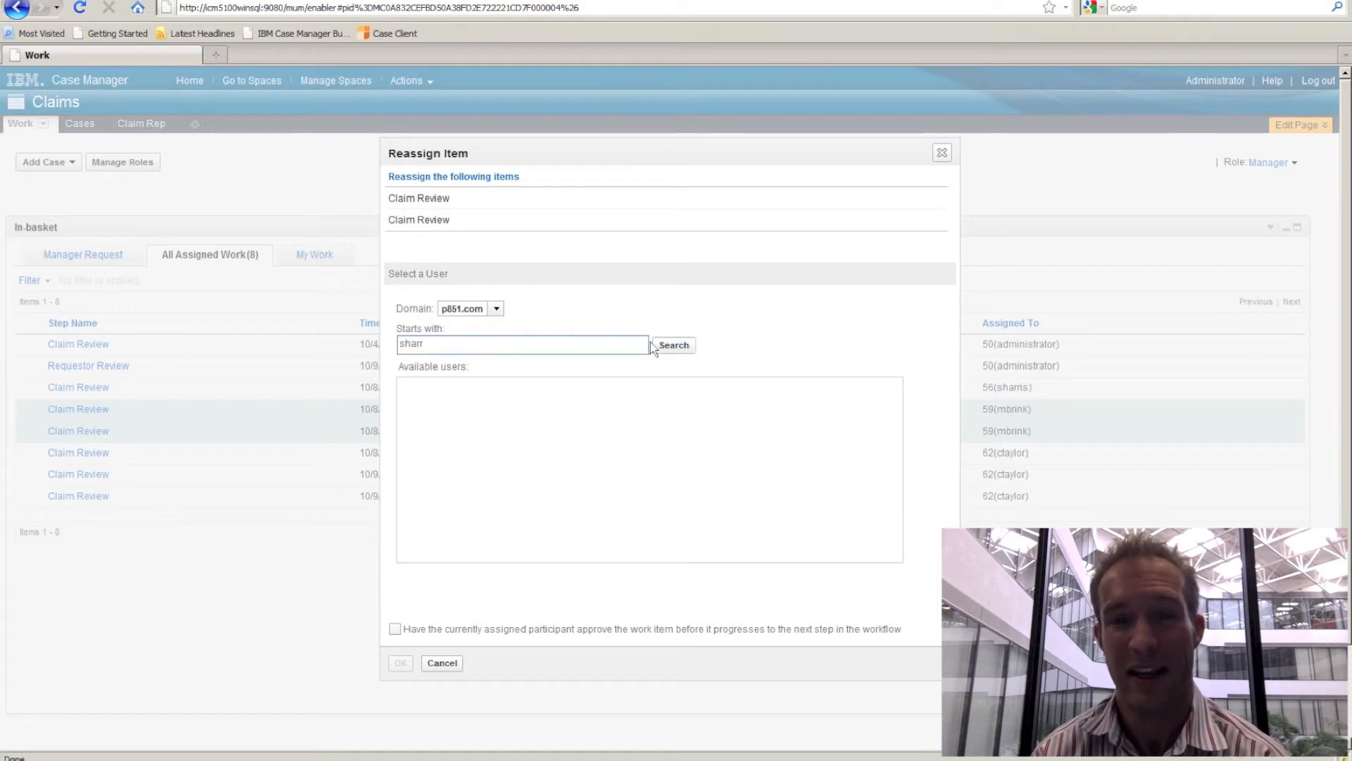
left_click(674, 345)
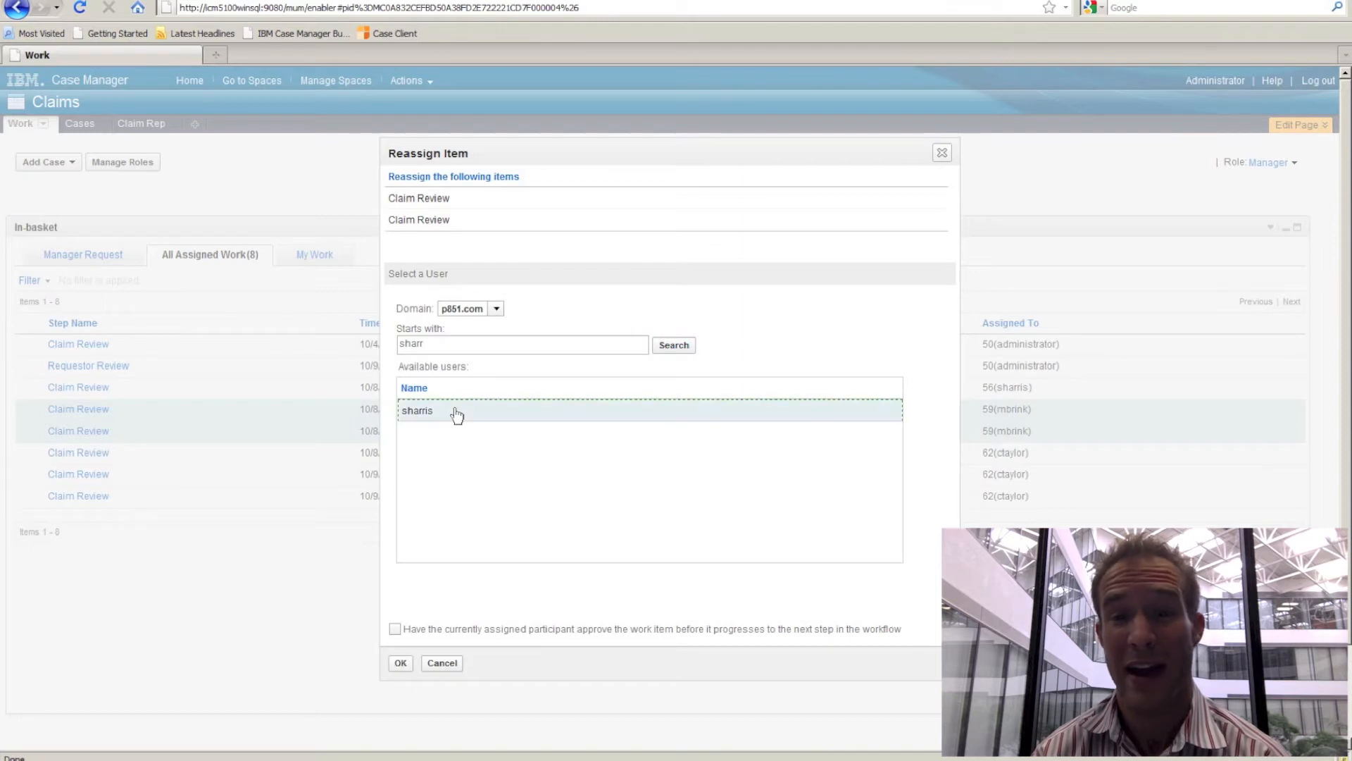
left_click(400, 662)
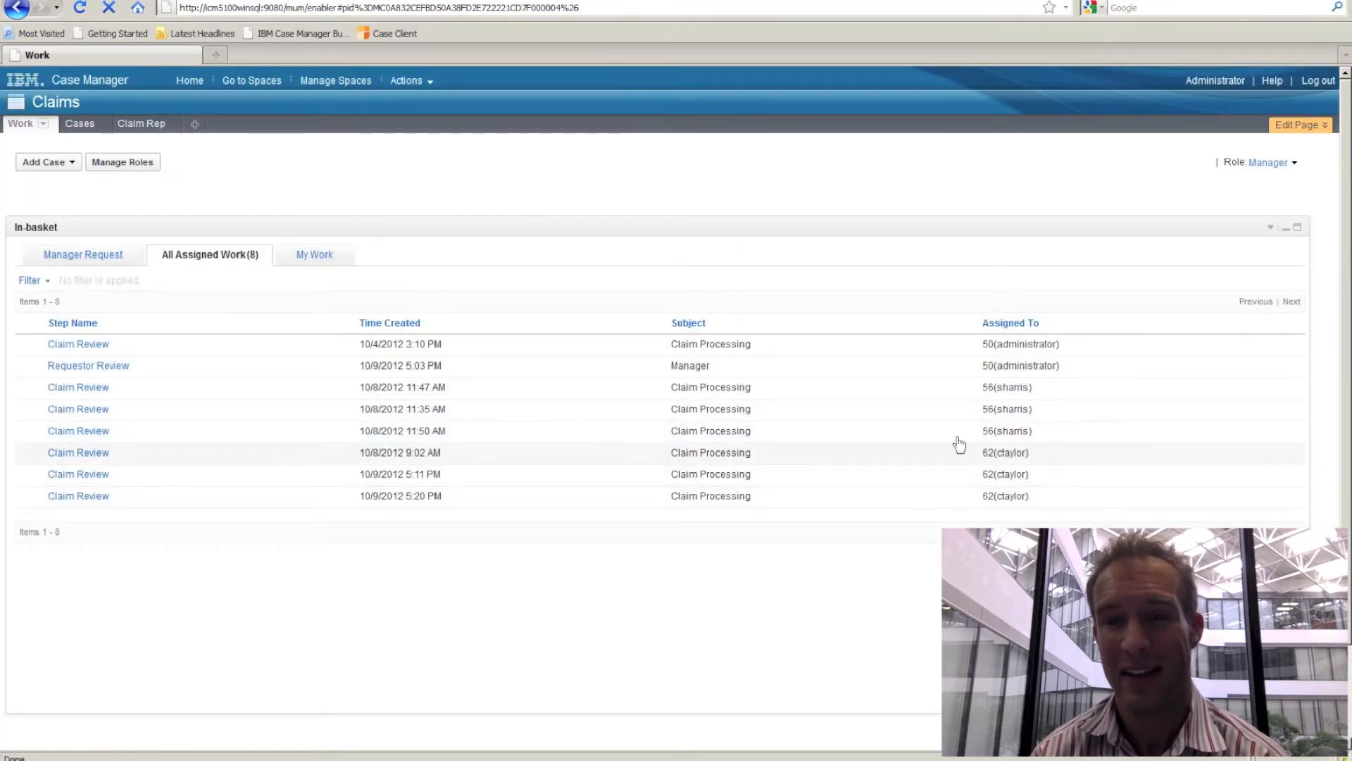
left_click(30, 279)
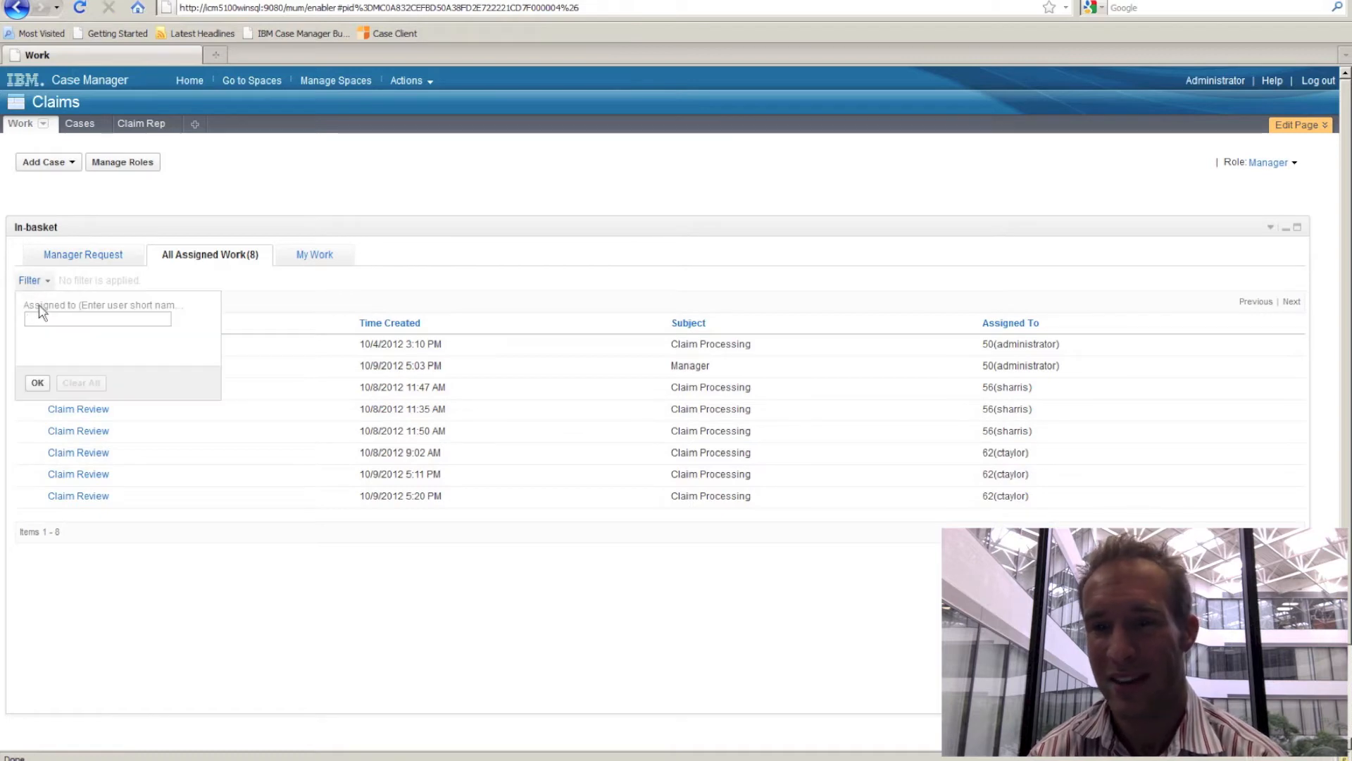
type("sa")
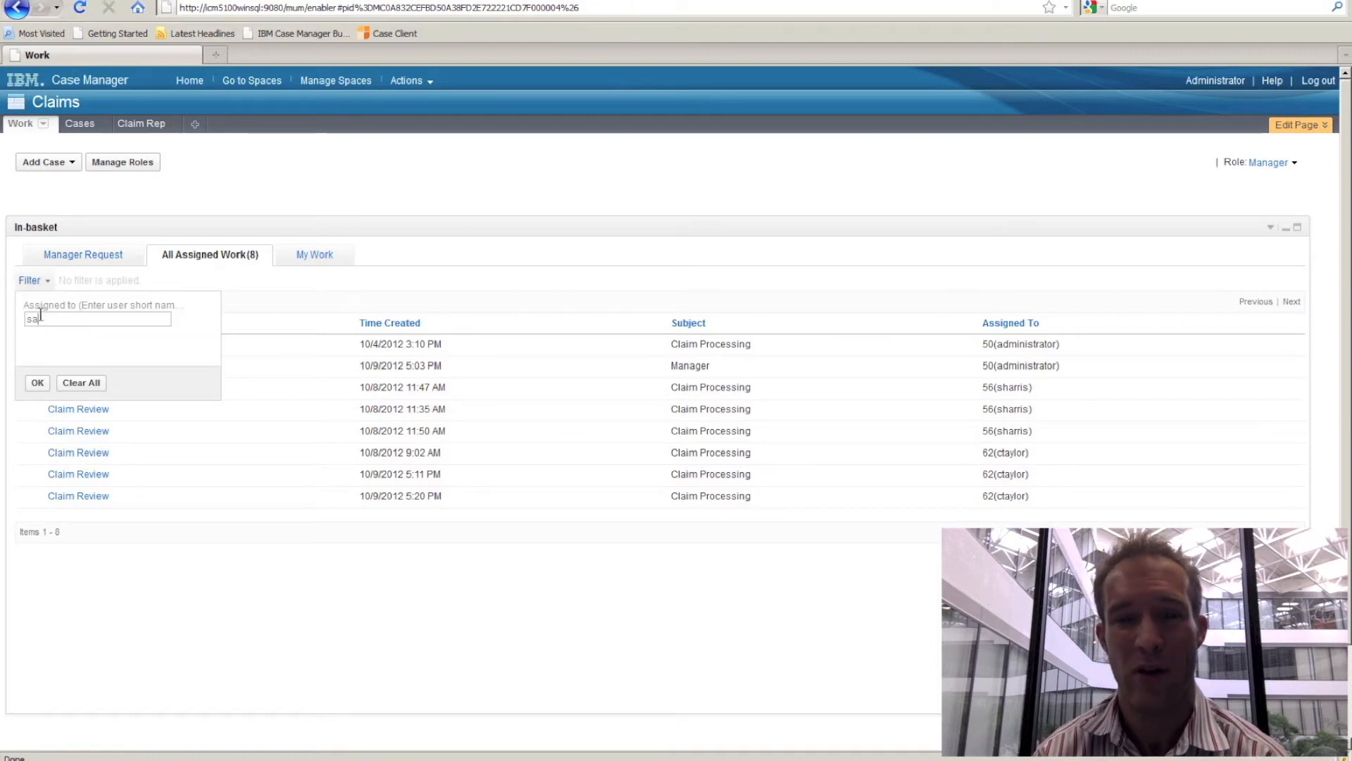
type("harris")
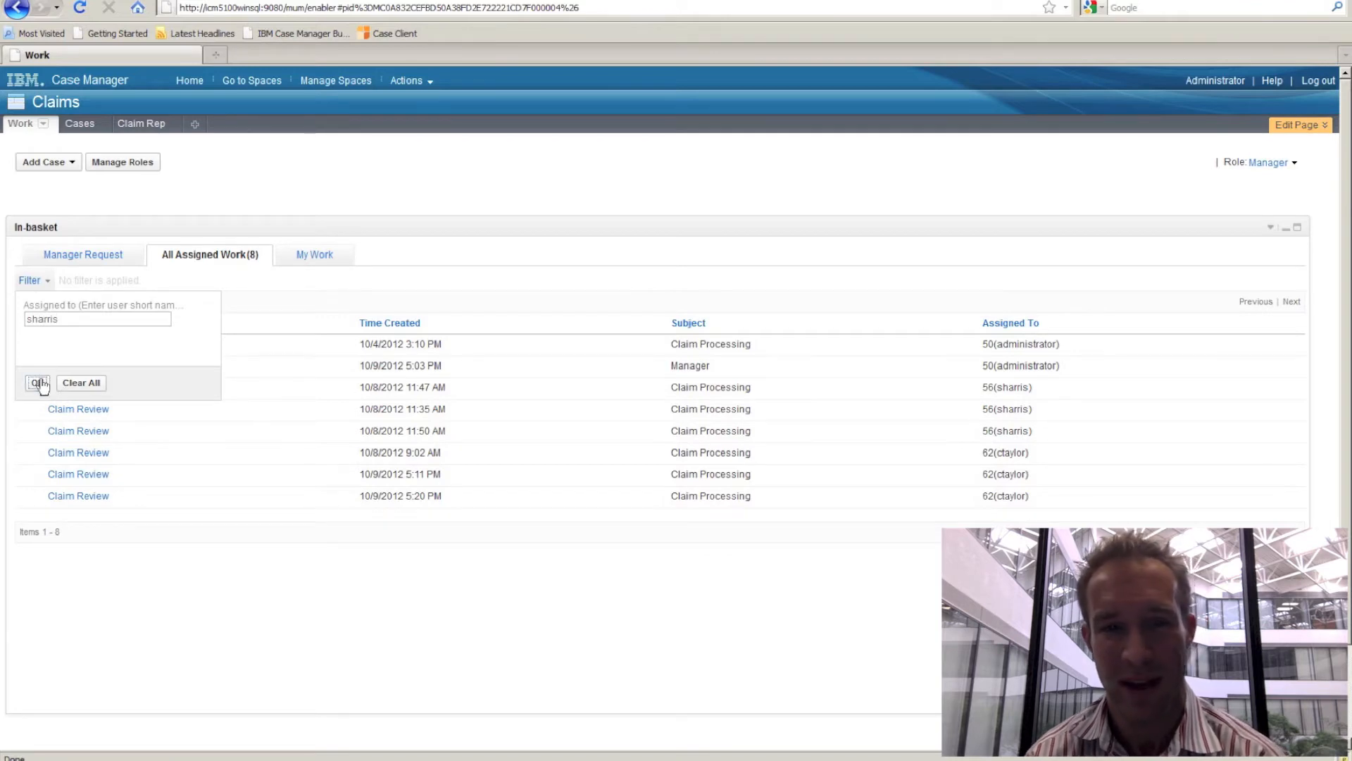
left_click(38, 384)
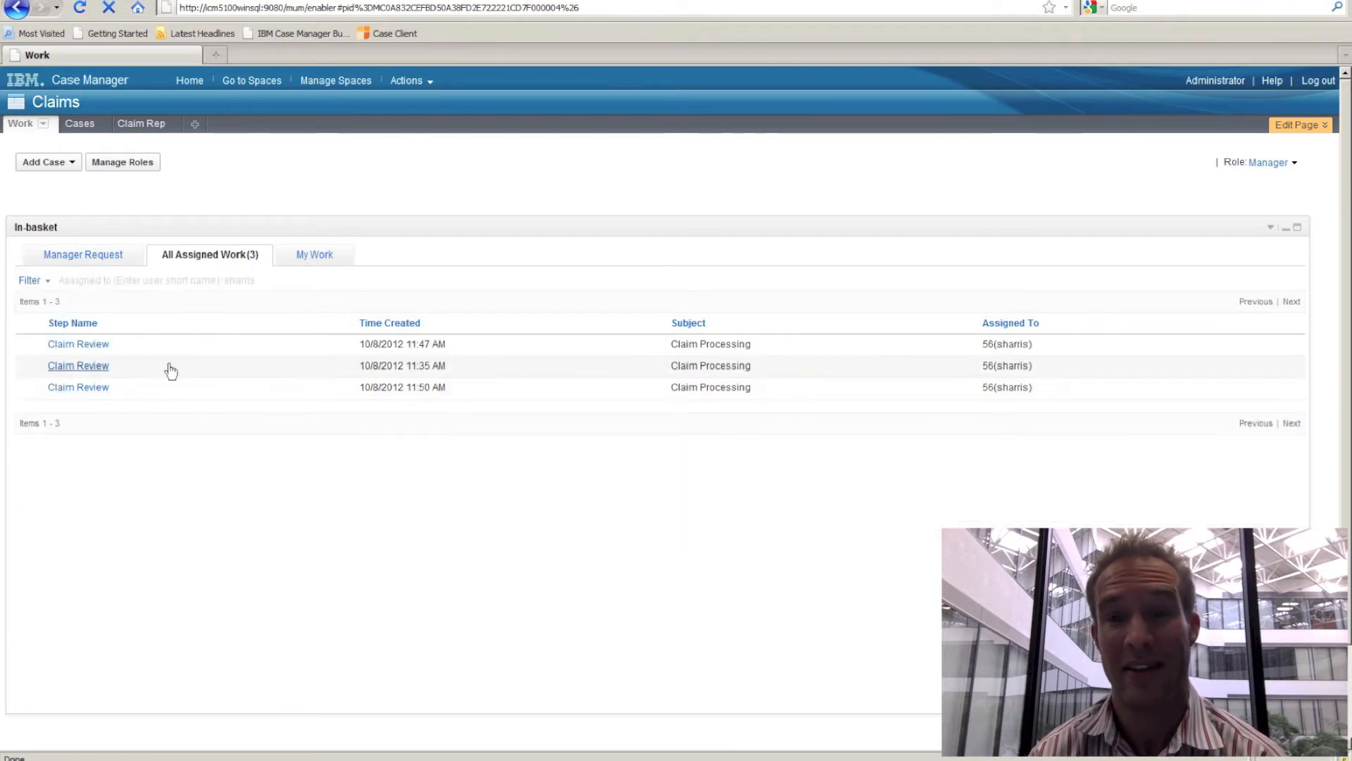
right_click(77, 386)
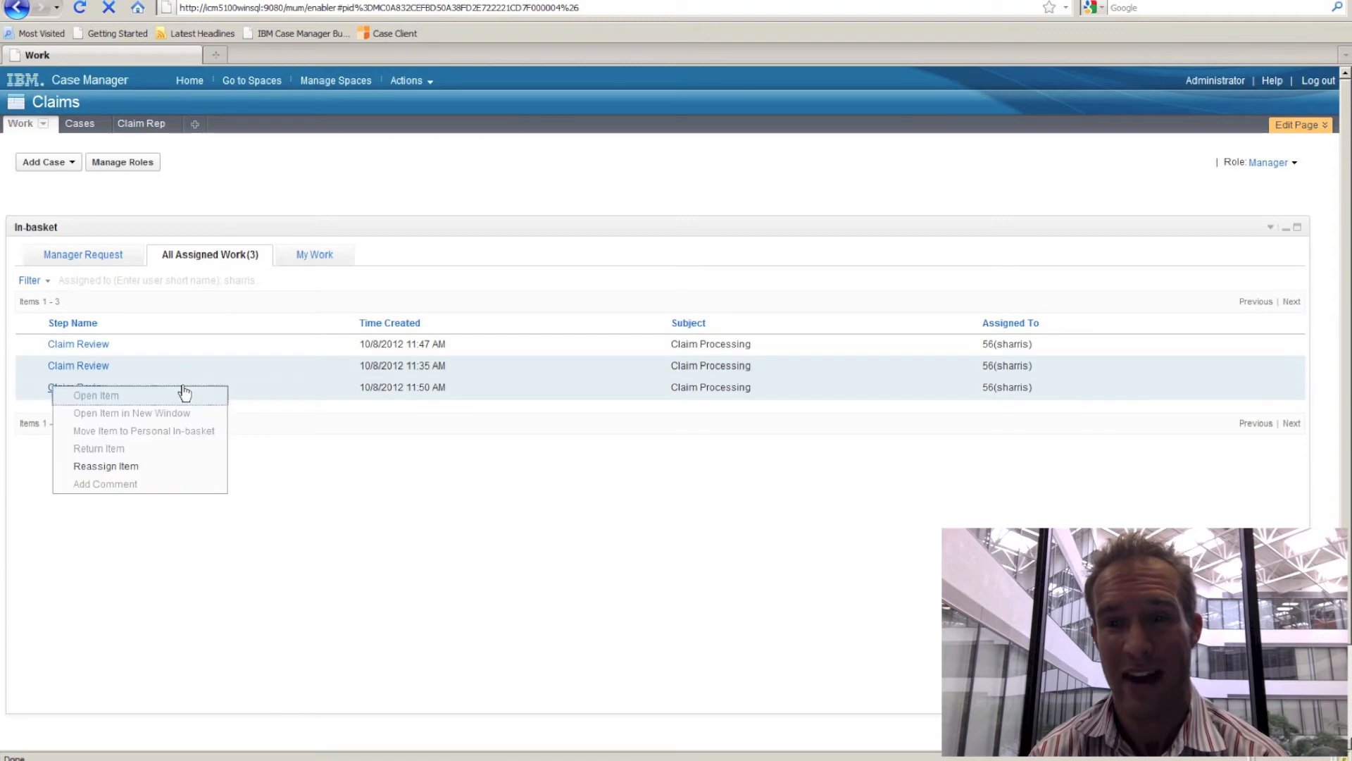
left_click(106, 466)
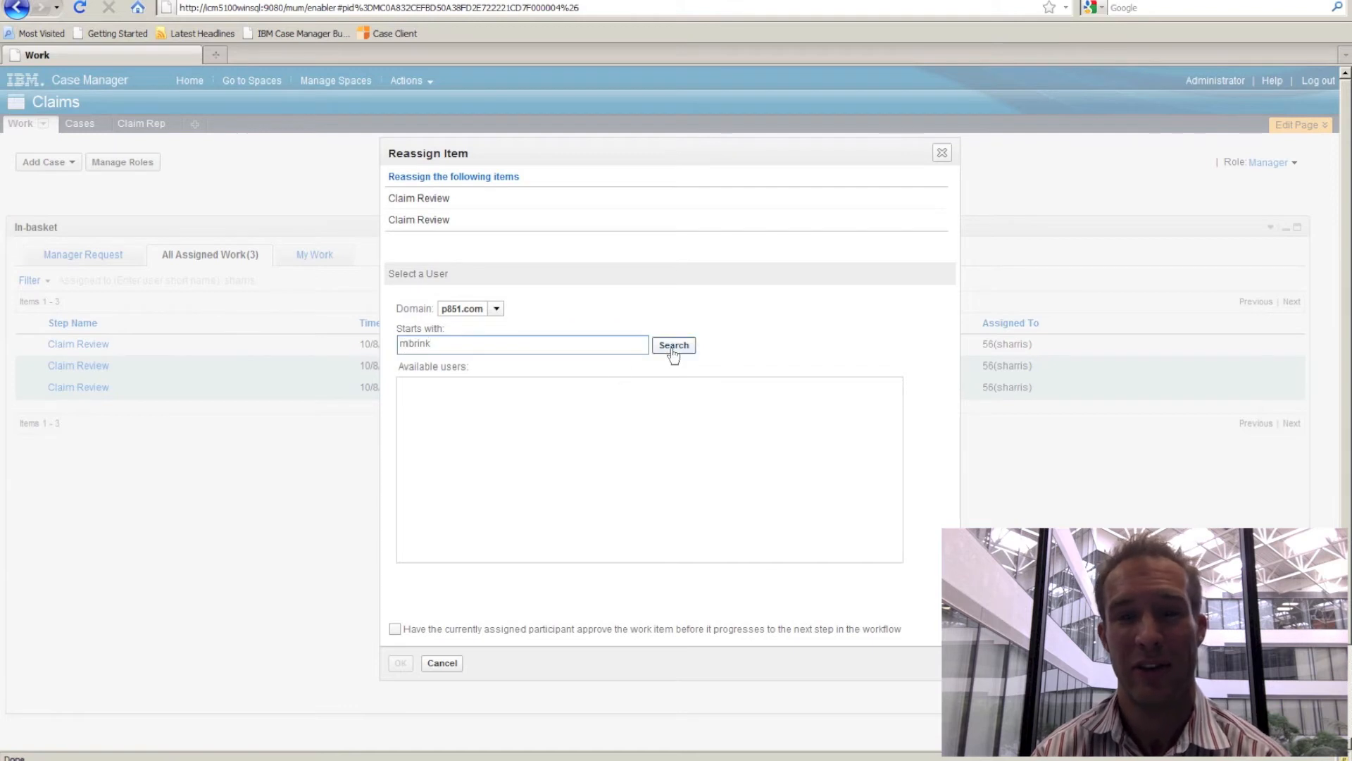
left_click(673, 345)
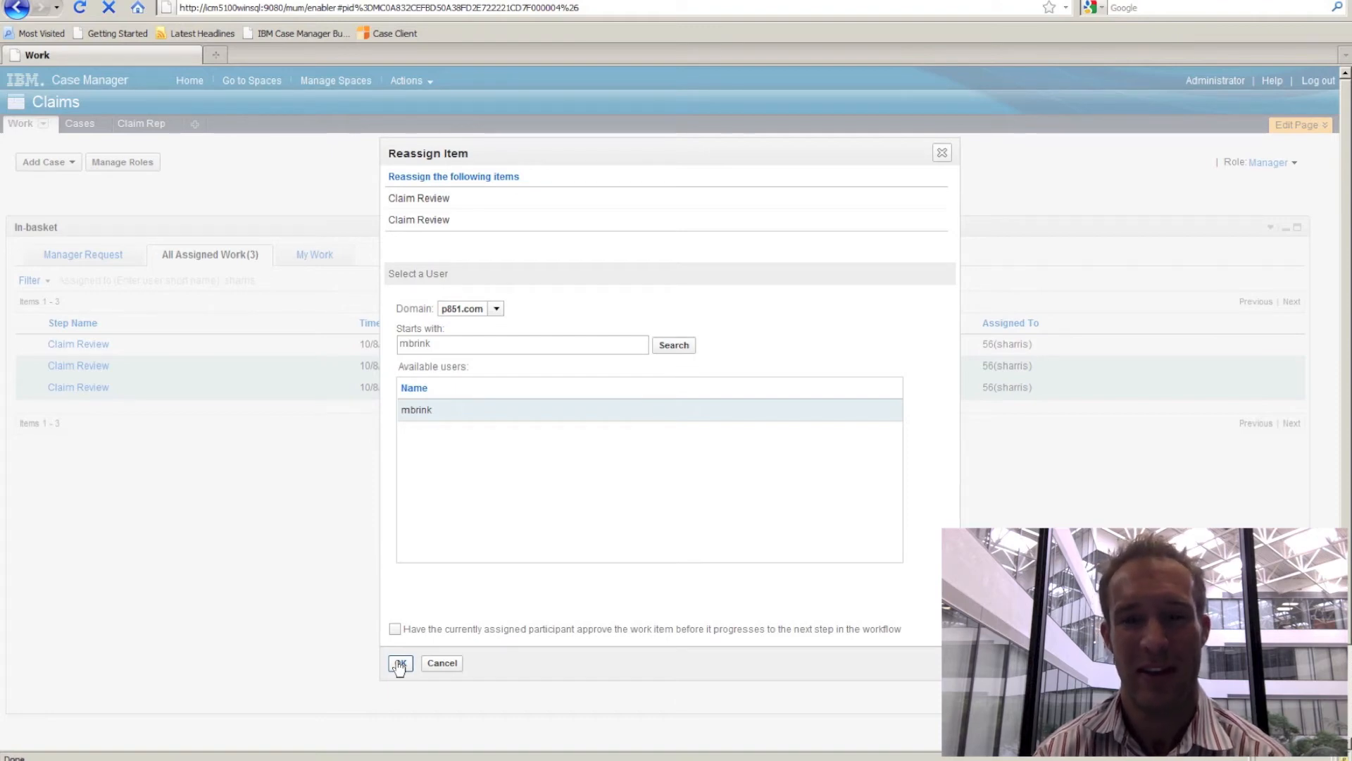
left_click(399, 662)
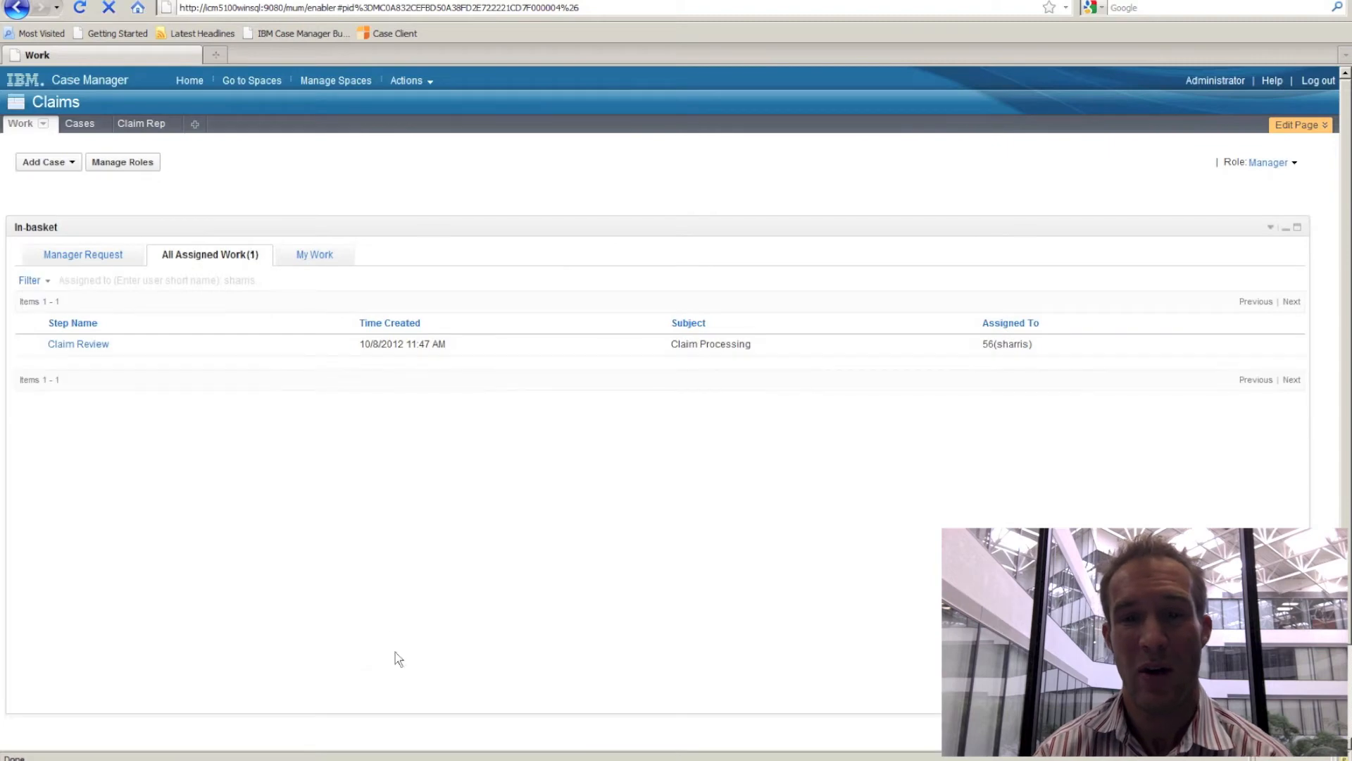
mouse_move(171, 268)
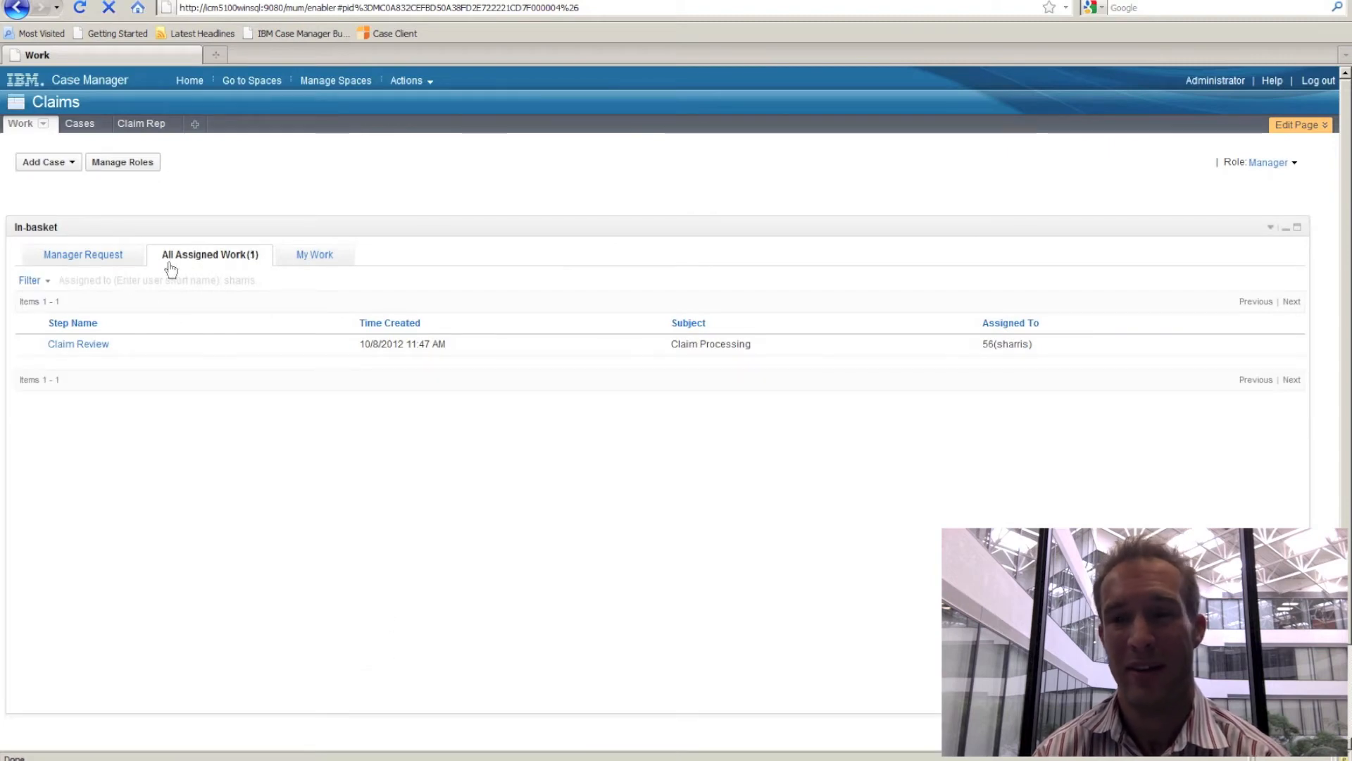
left_click(28, 279)
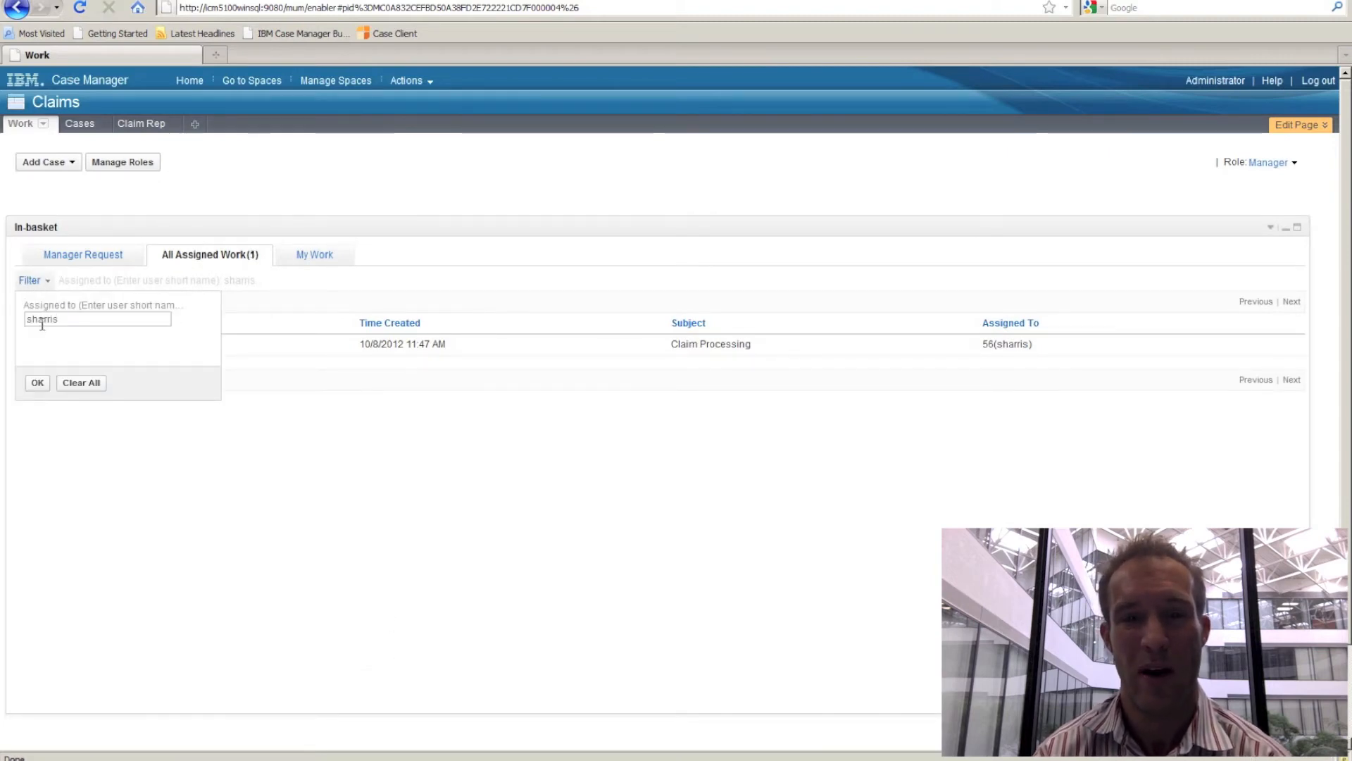
left_click(80, 381)
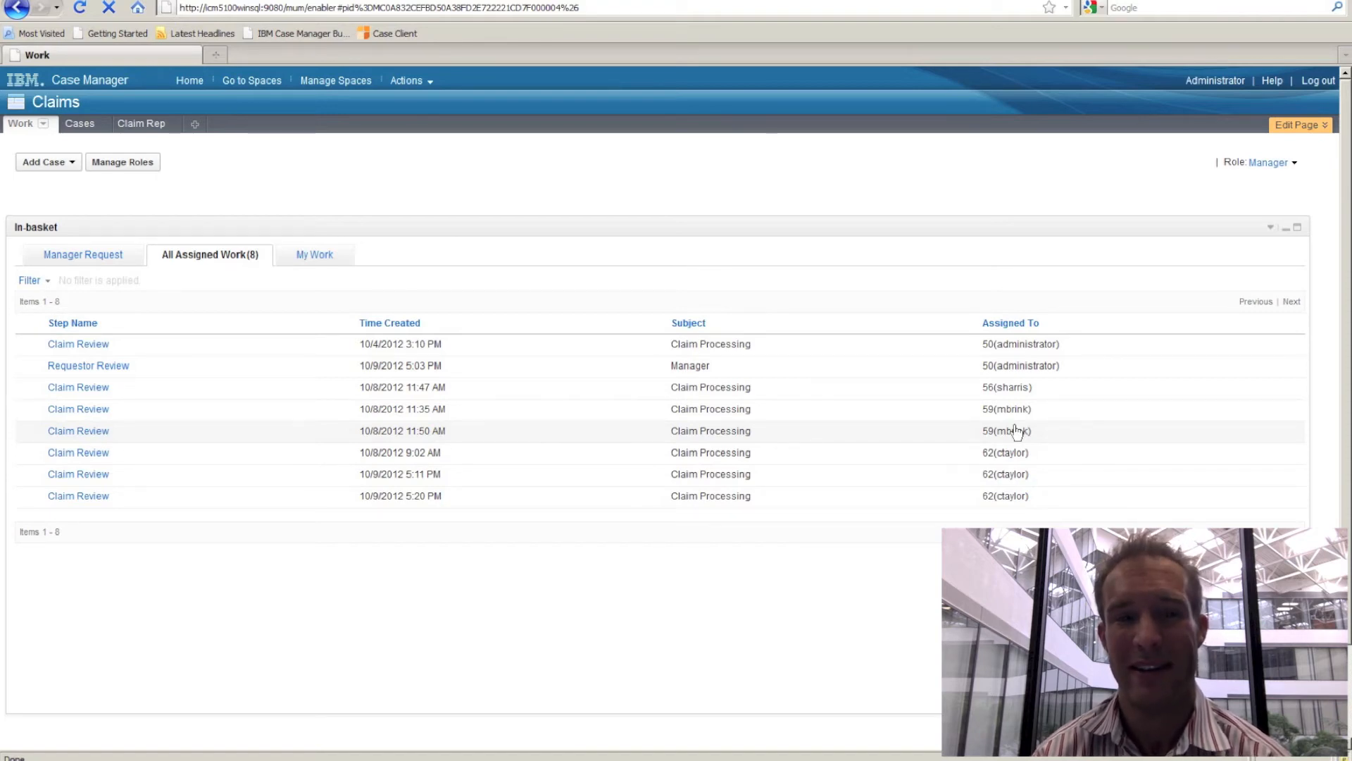
right_click(87, 365)
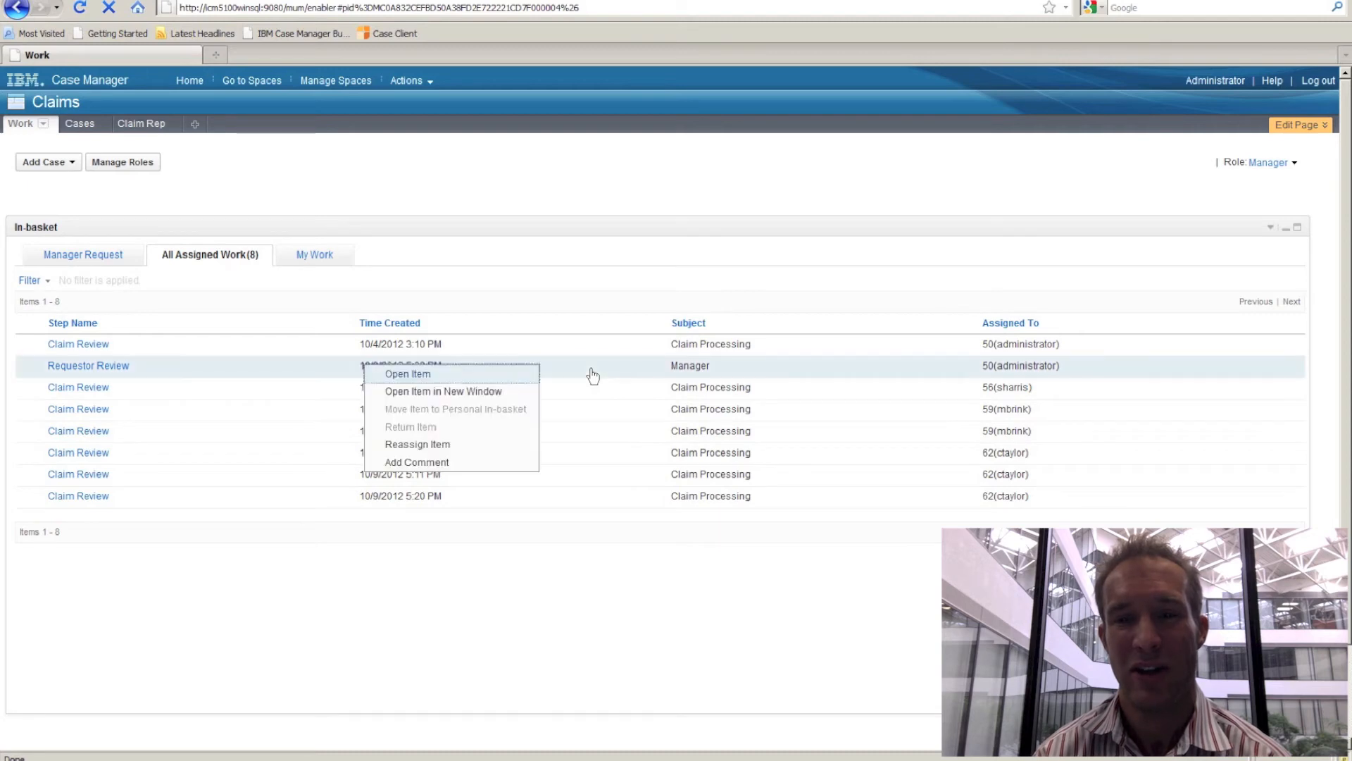
mouse_move(443, 443)
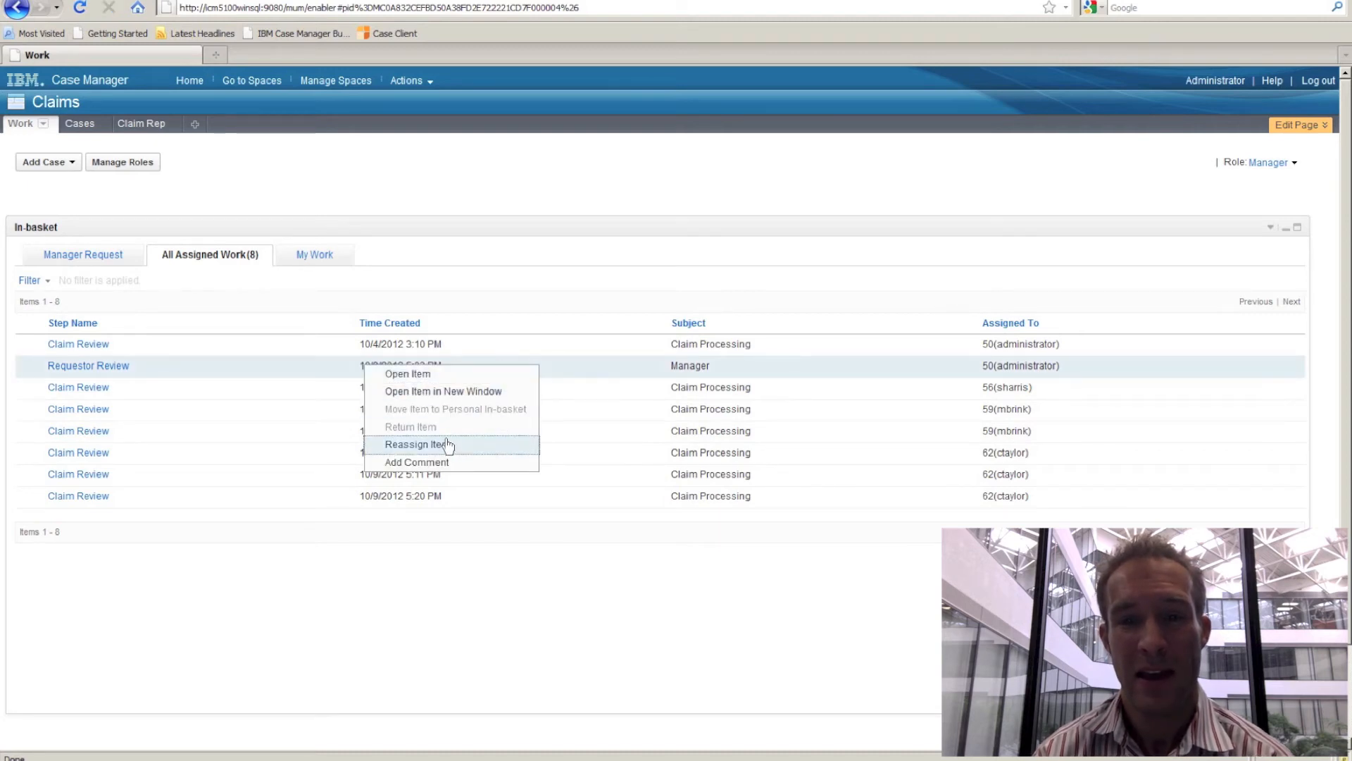
left_click(417, 443)
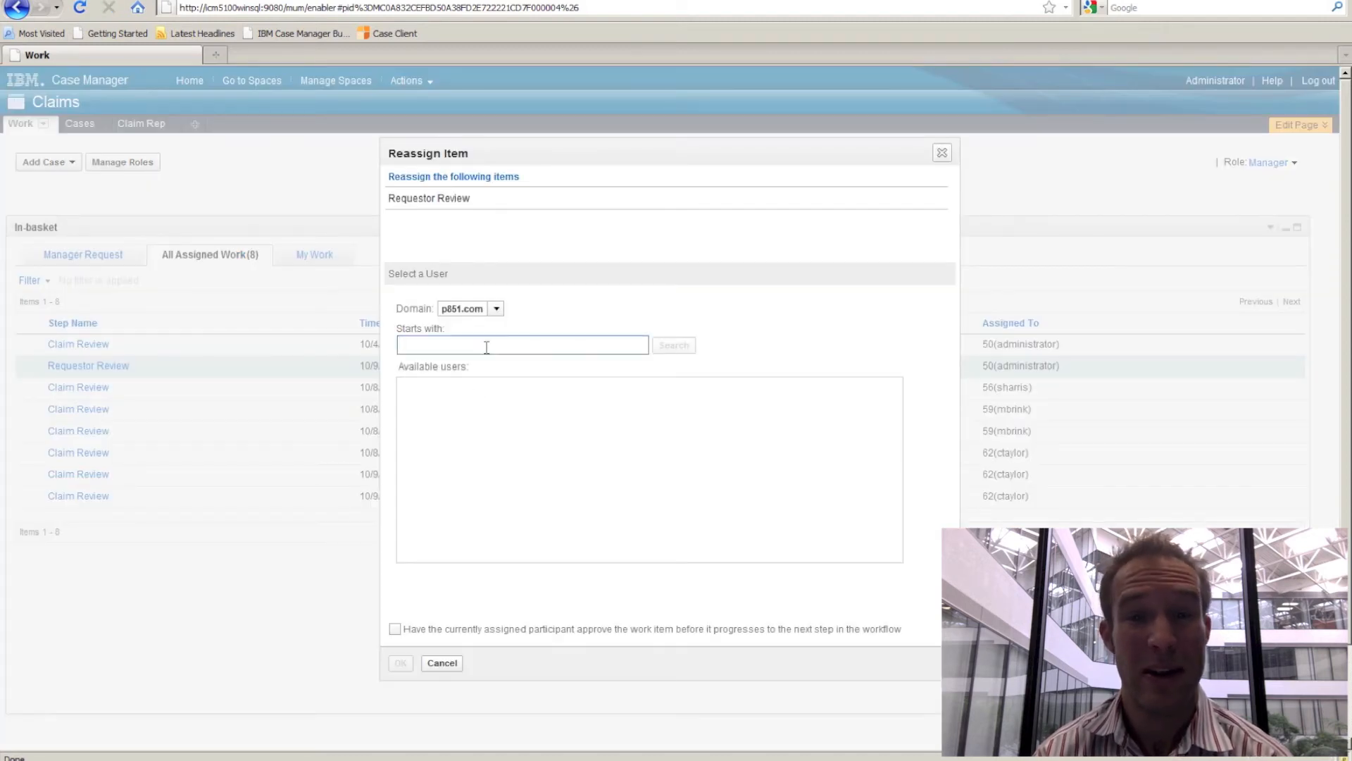
type("ctaylor")
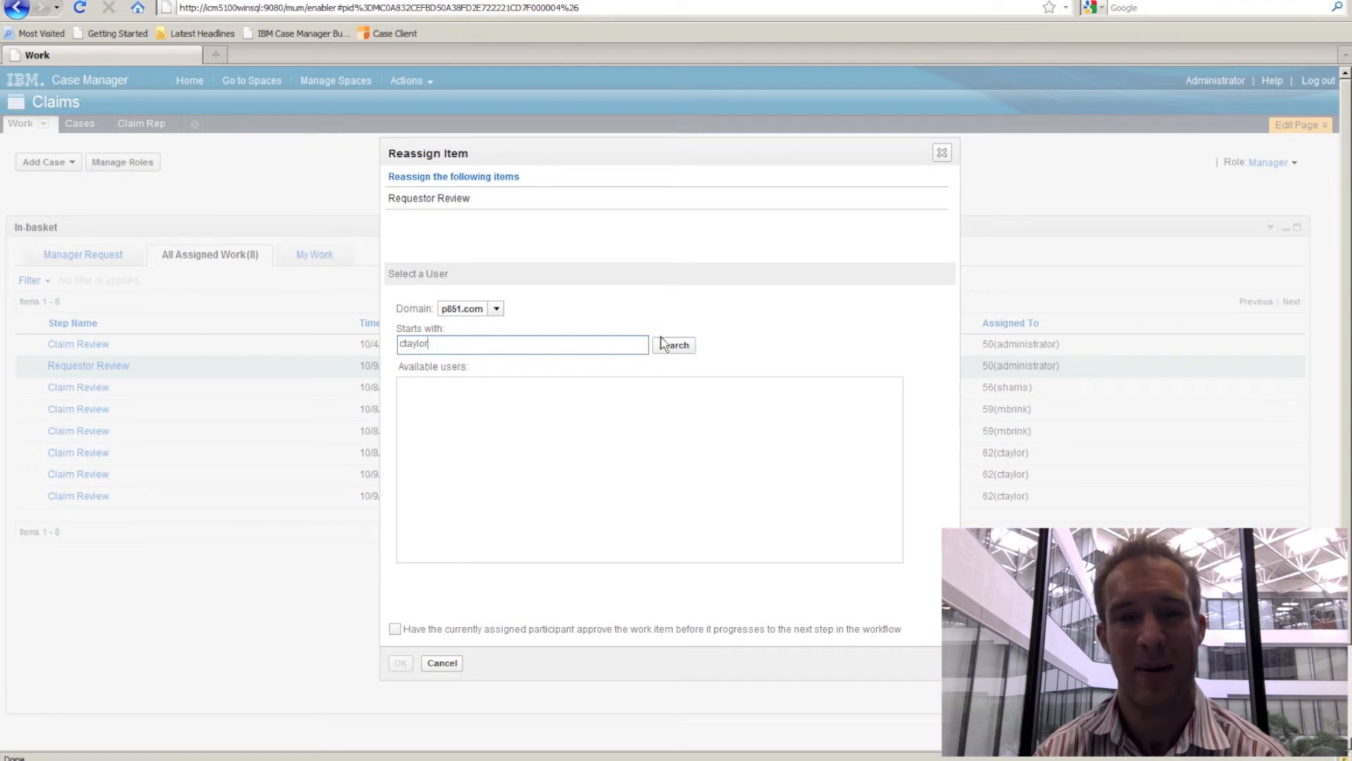
left_click(673, 343)
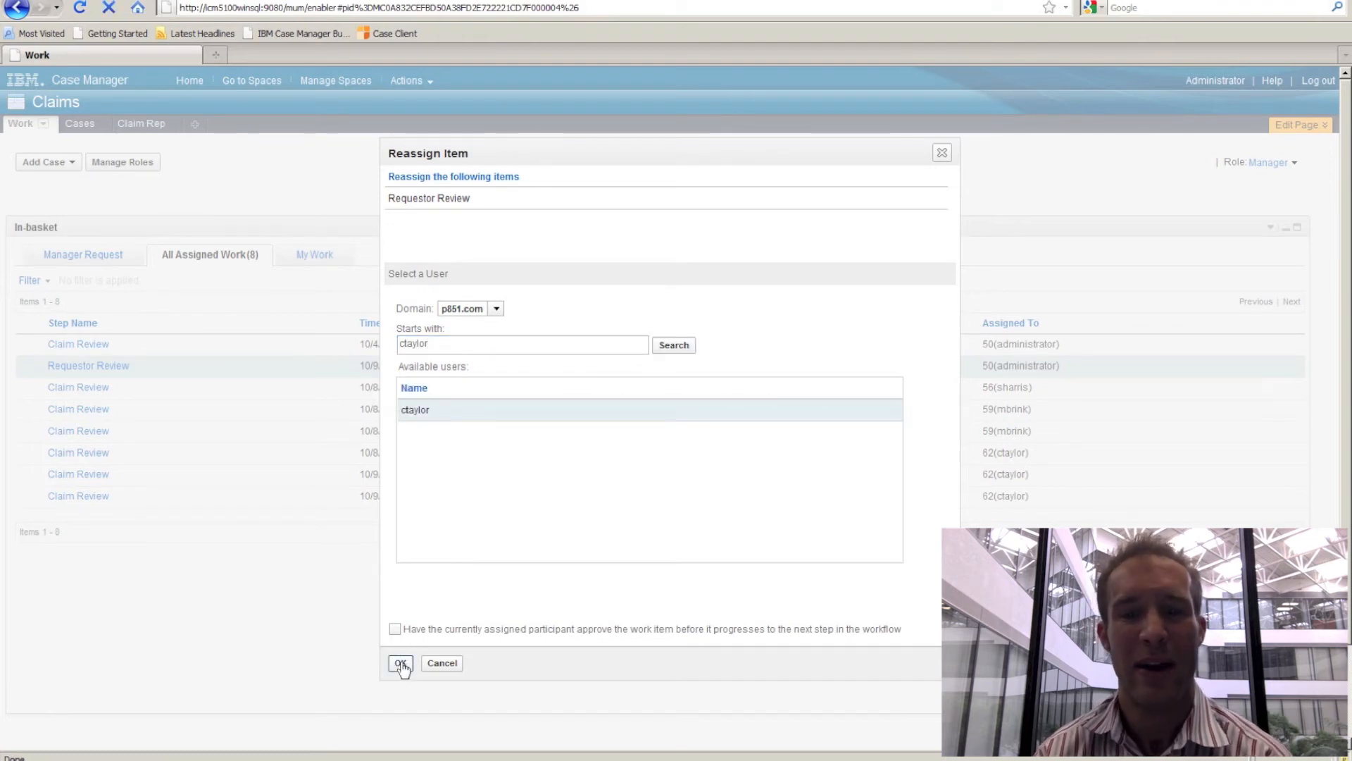
left_click(398, 662)
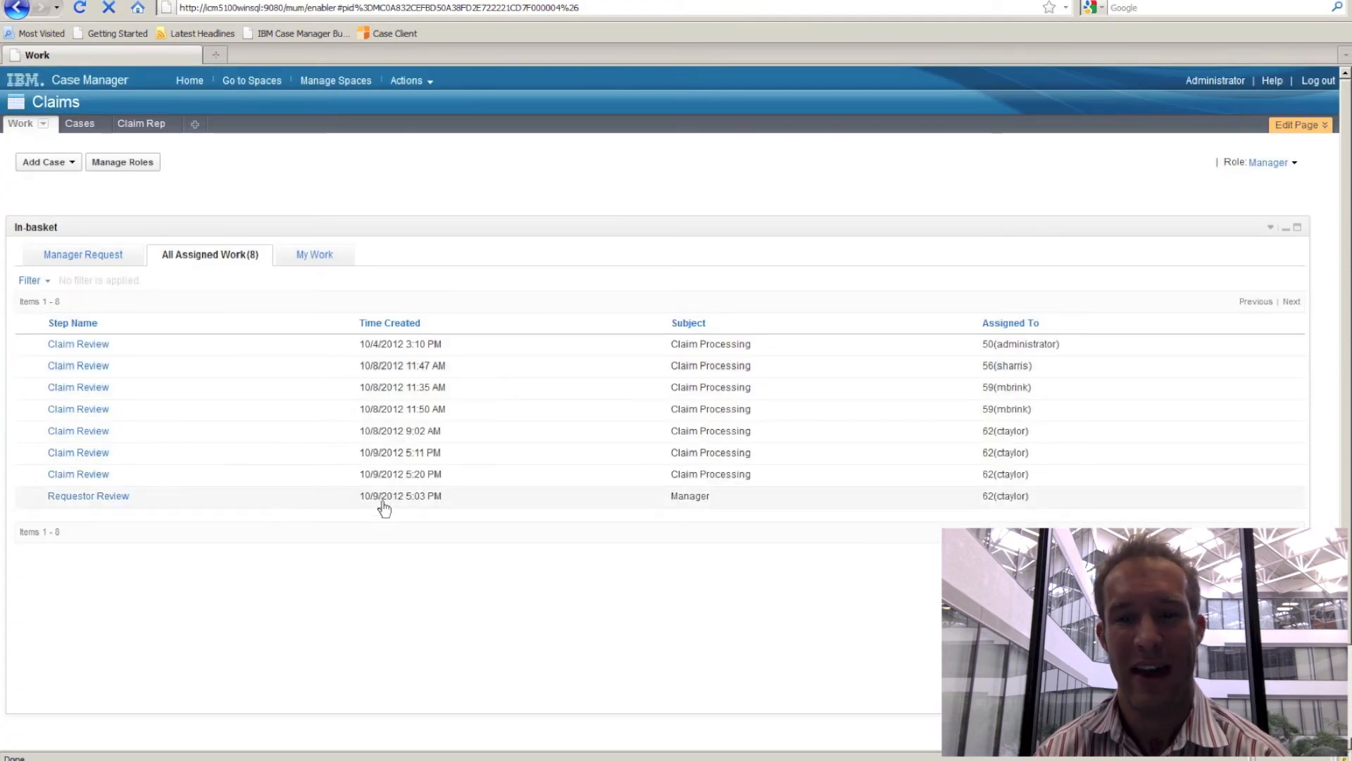
left_click(88, 494)
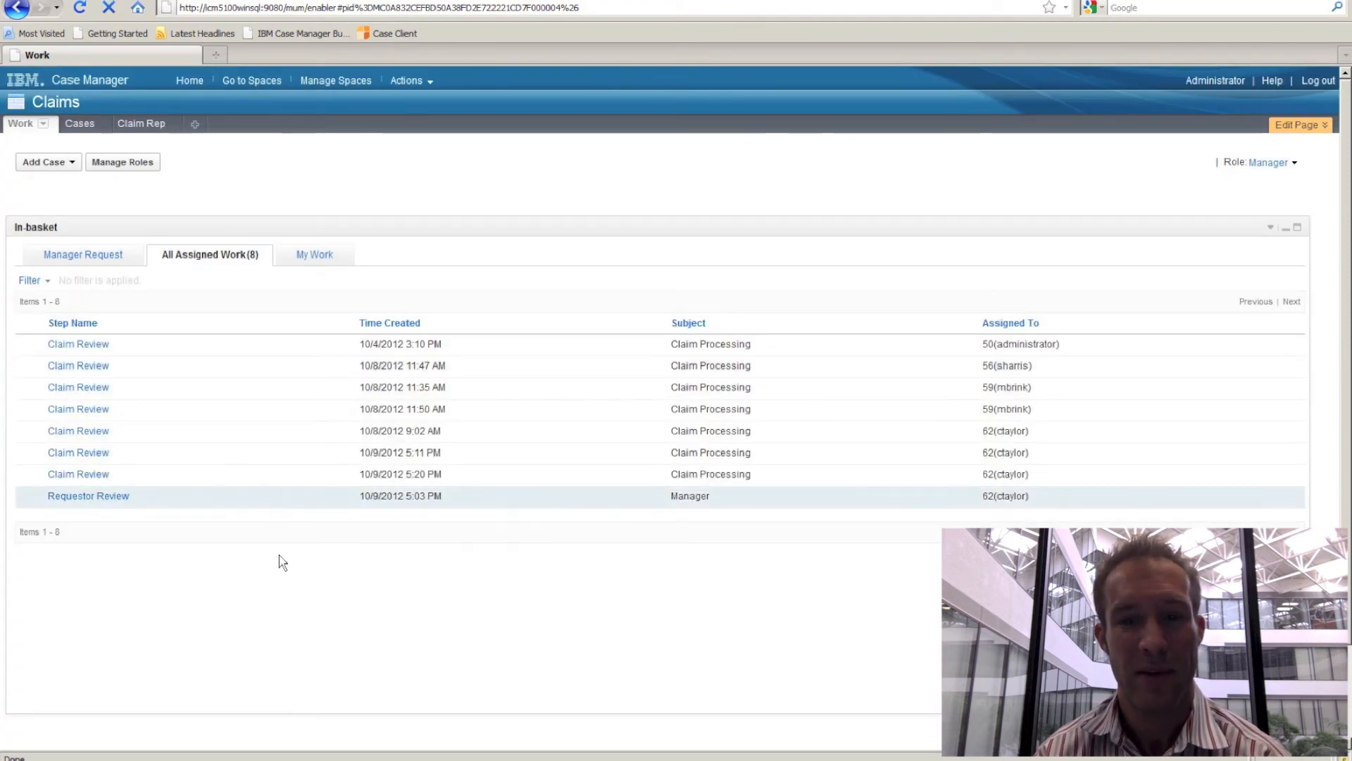
mouse_move(319, 559)
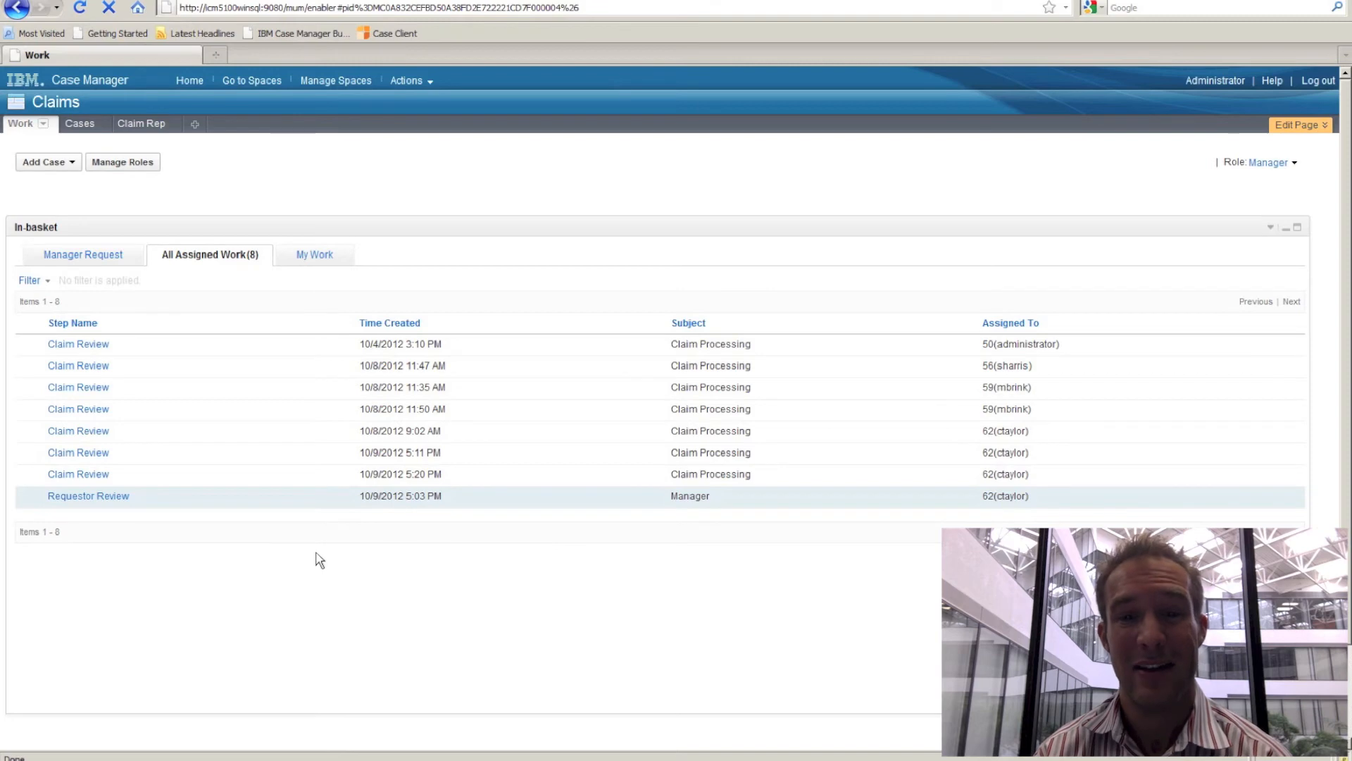
mouse_move(466, 359)
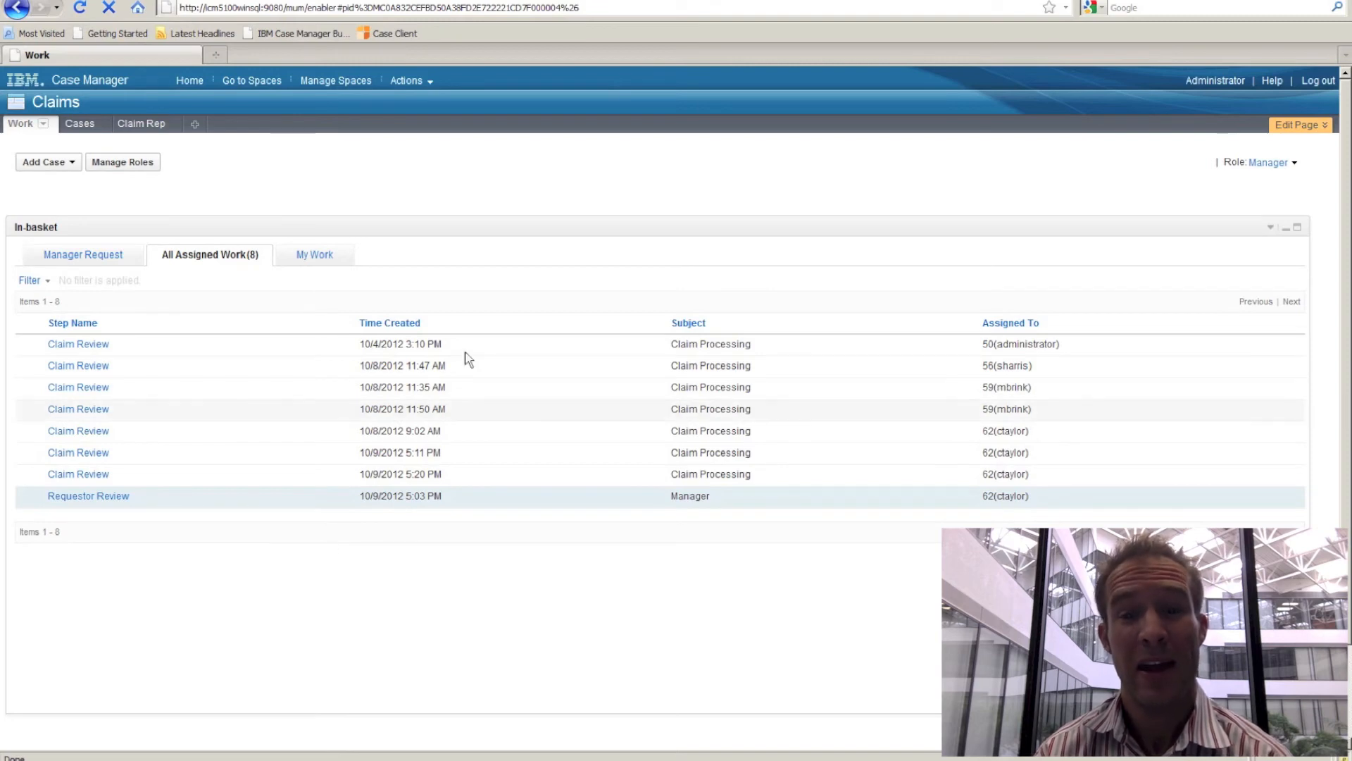
mouse_move(506, 433)
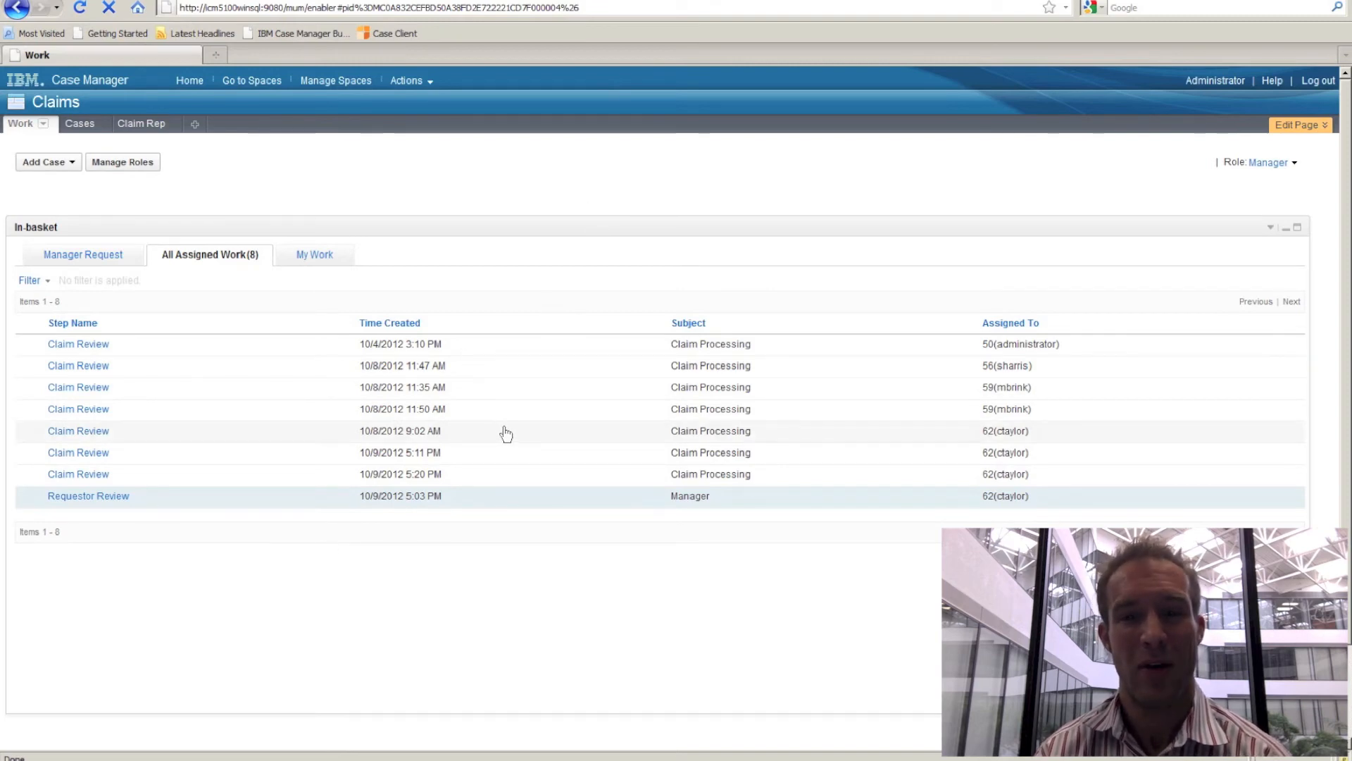
mouse_move(87, 496)
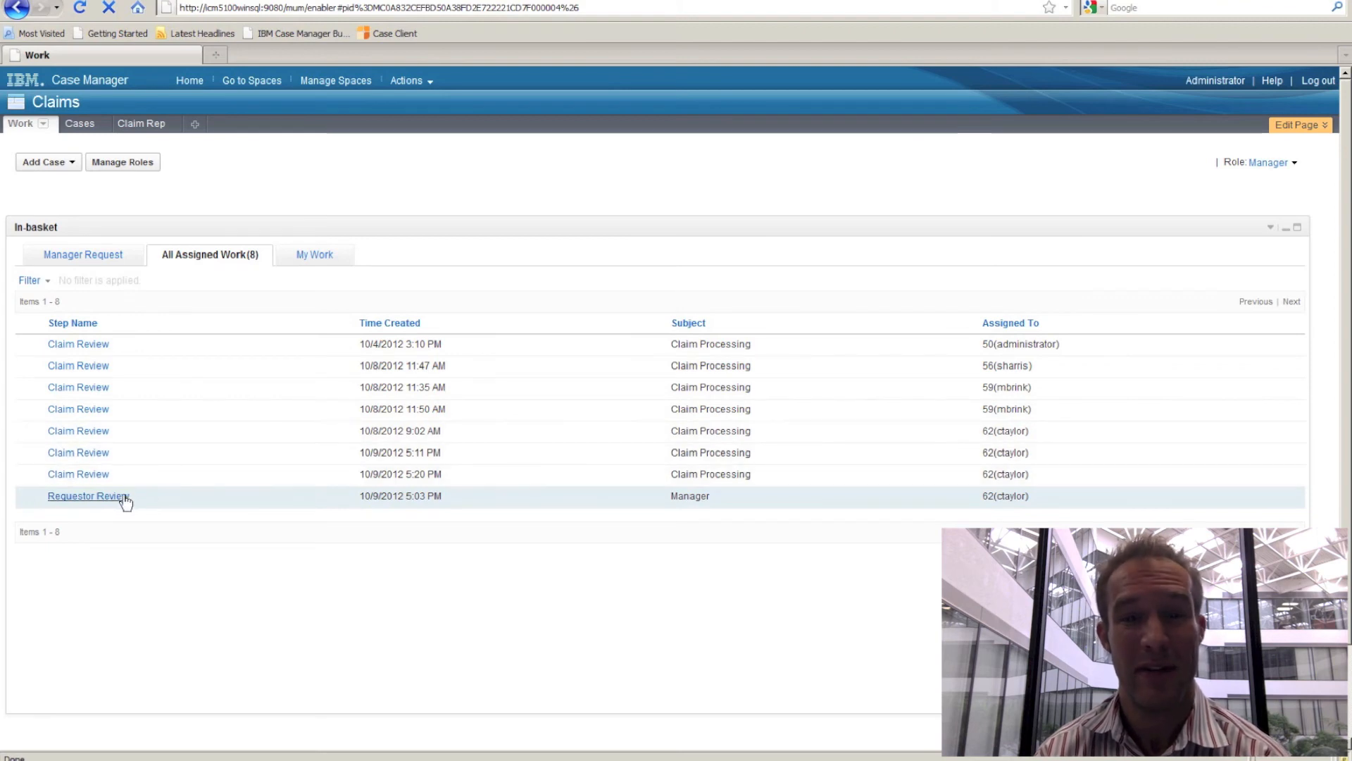
left_click(87, 494)
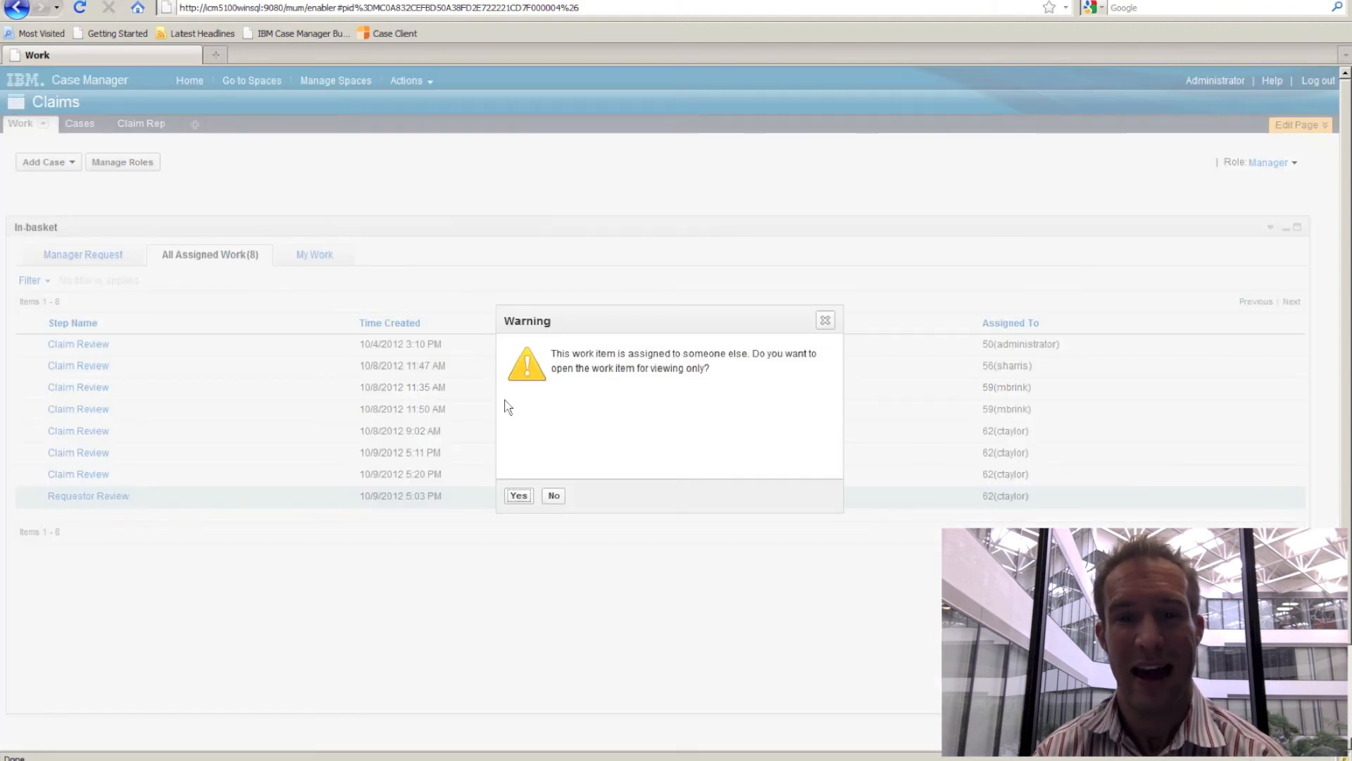
mouse_move(702, 382)
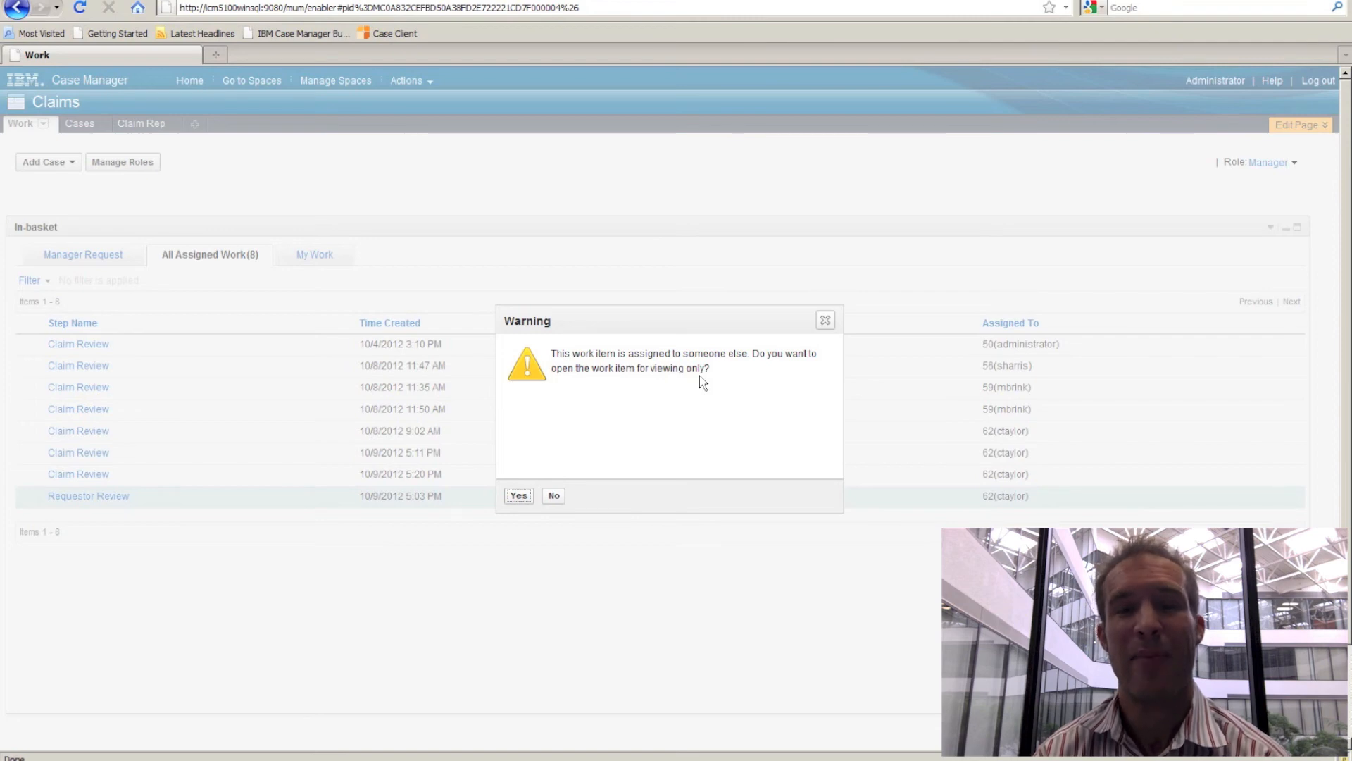
left_click(517, 495)
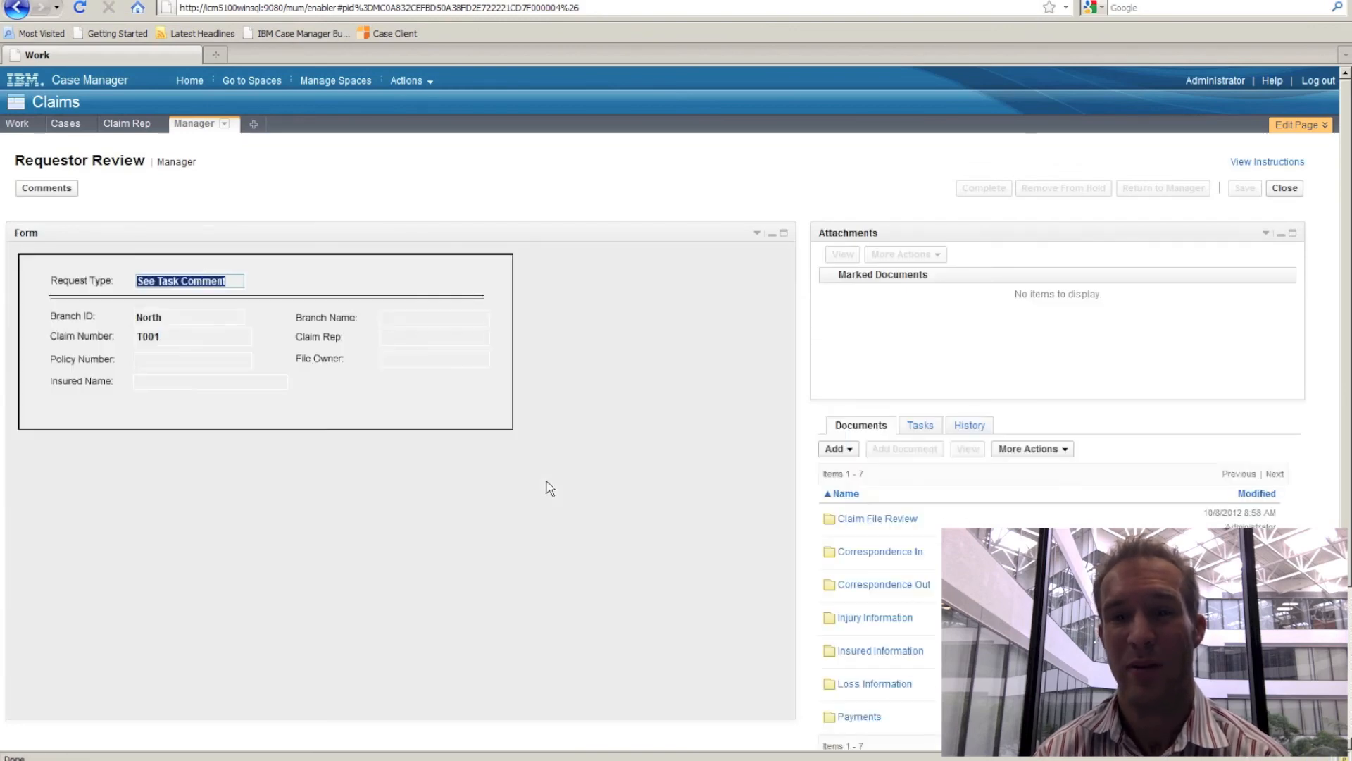
mouse_move(979, 190)
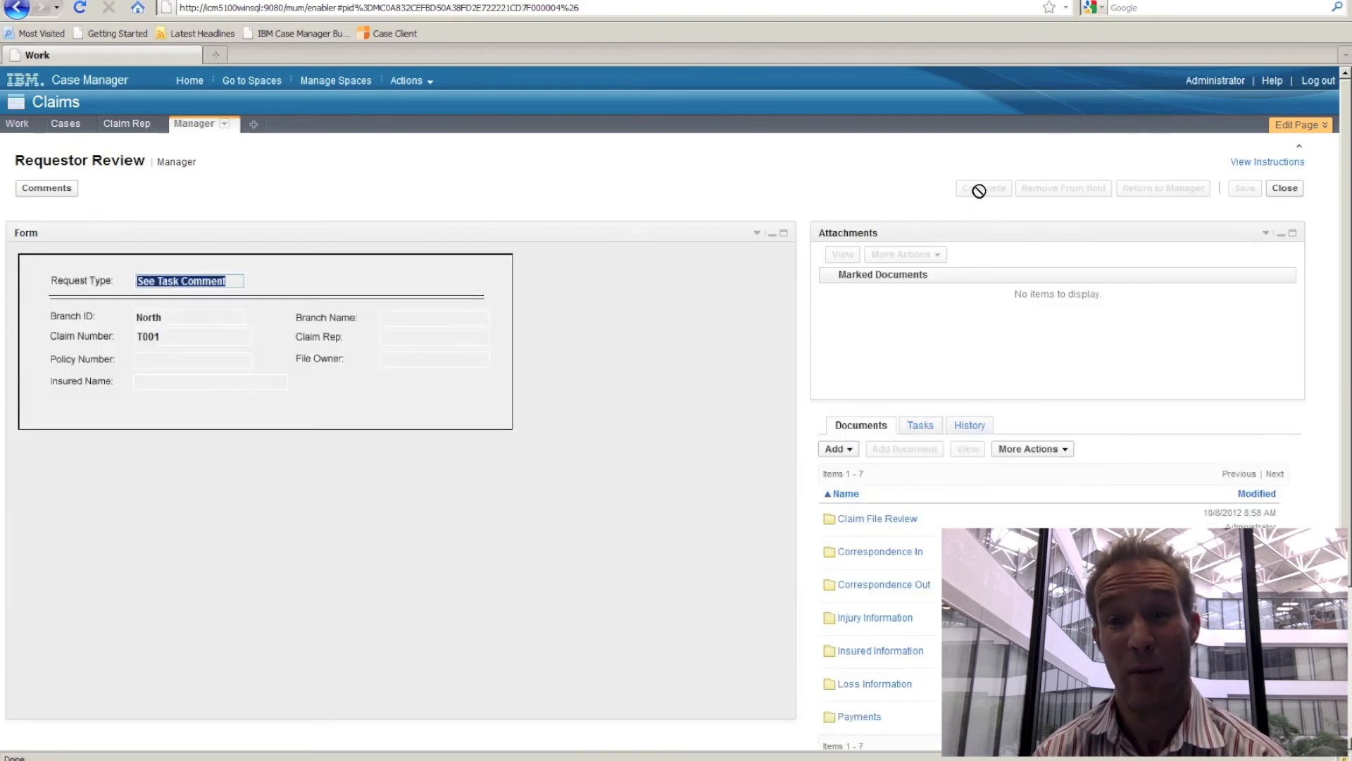
left_click(1284, 187)
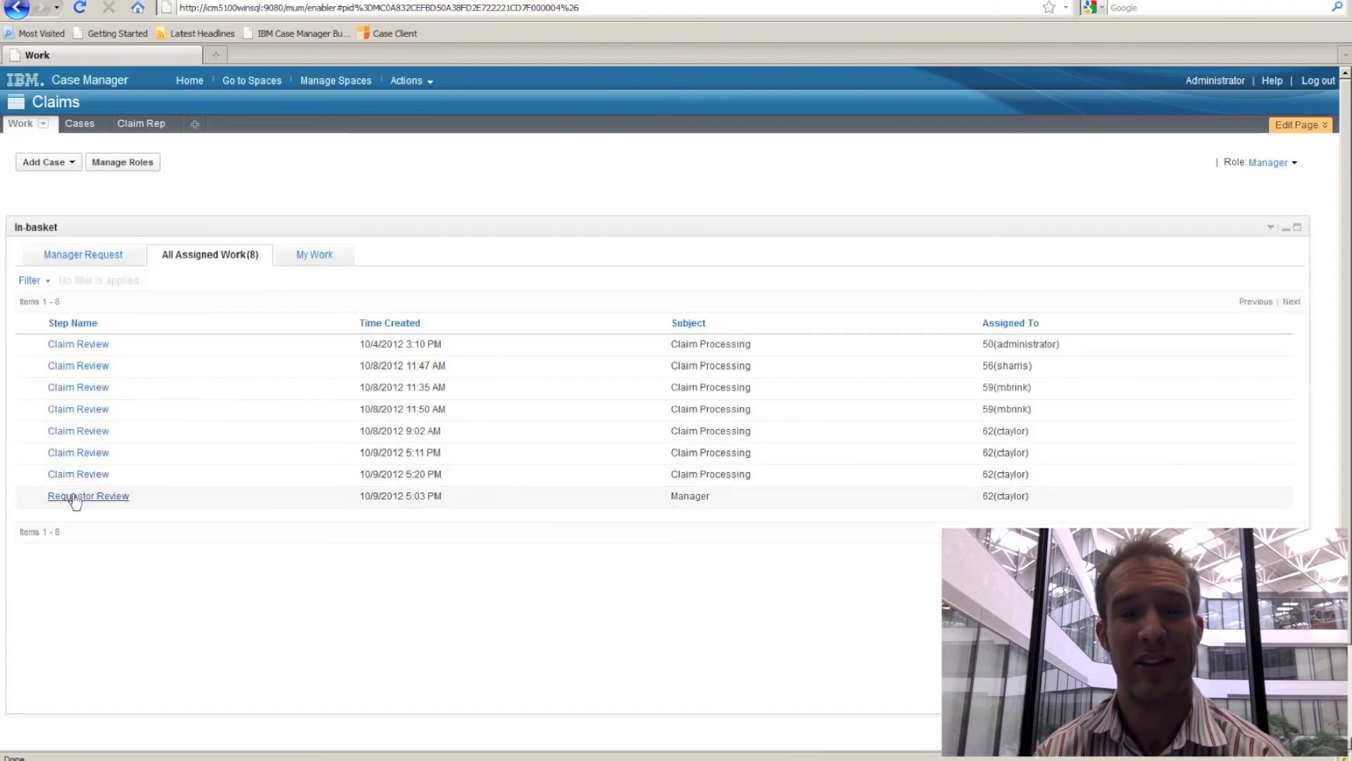
Reassign Requestor Review back to Administrator via an 'ad' search and open it for editing.
right_click(87, 495)
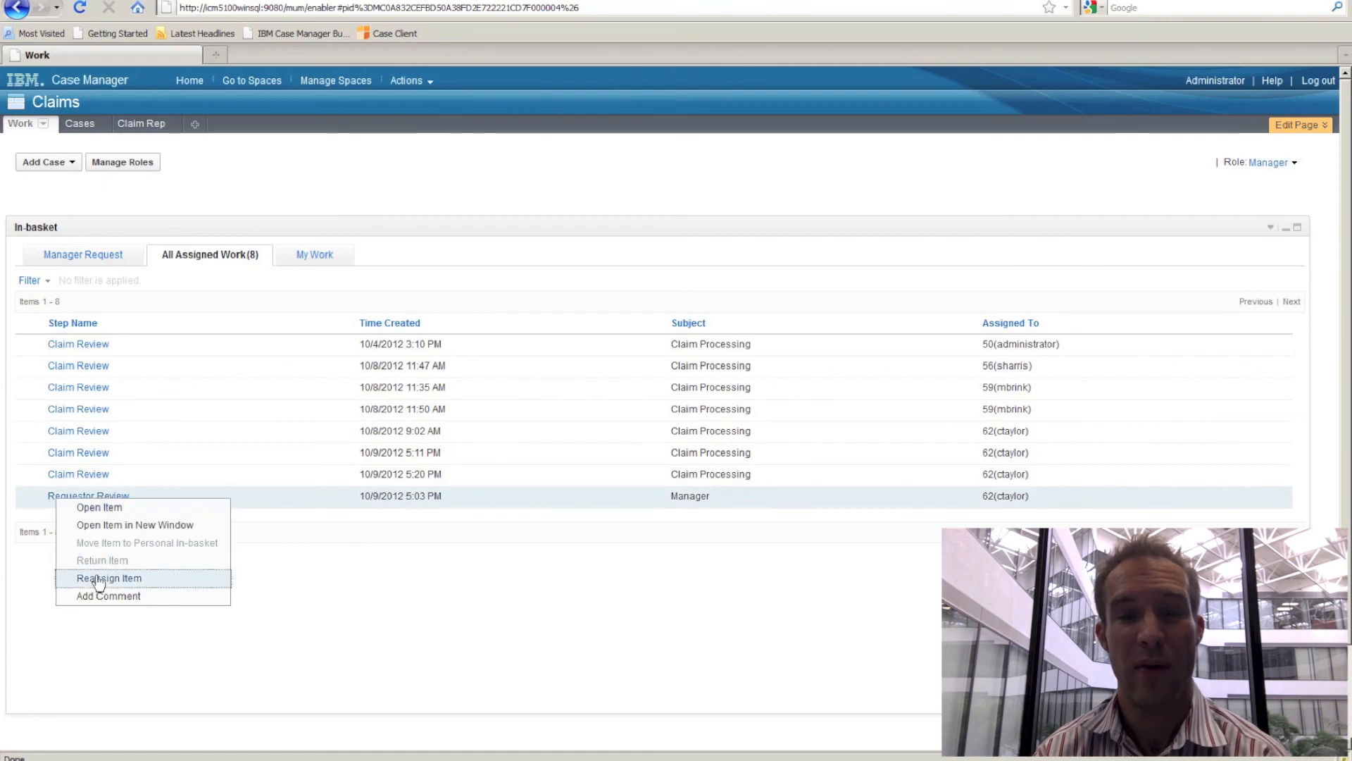
left_click(109, 577)
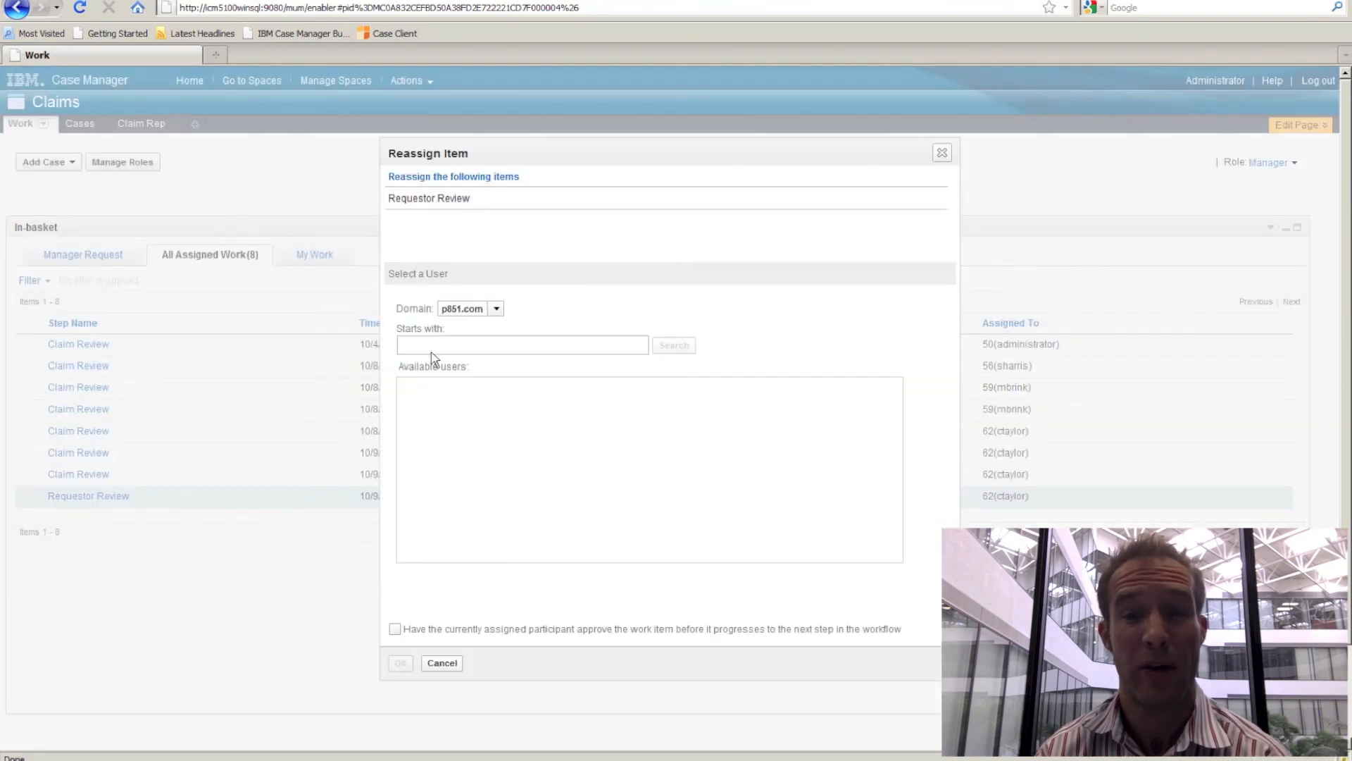
left_click(674, 345)
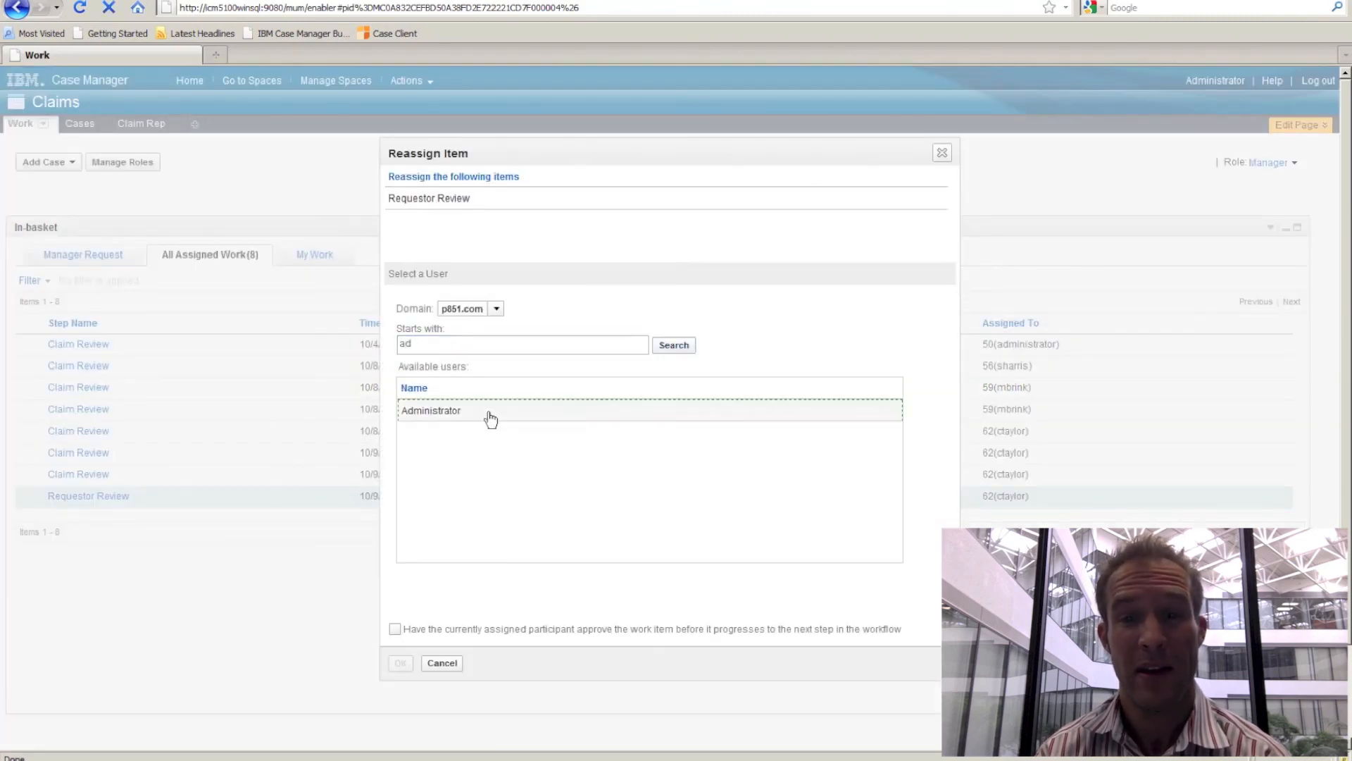
left_click(441, 662)
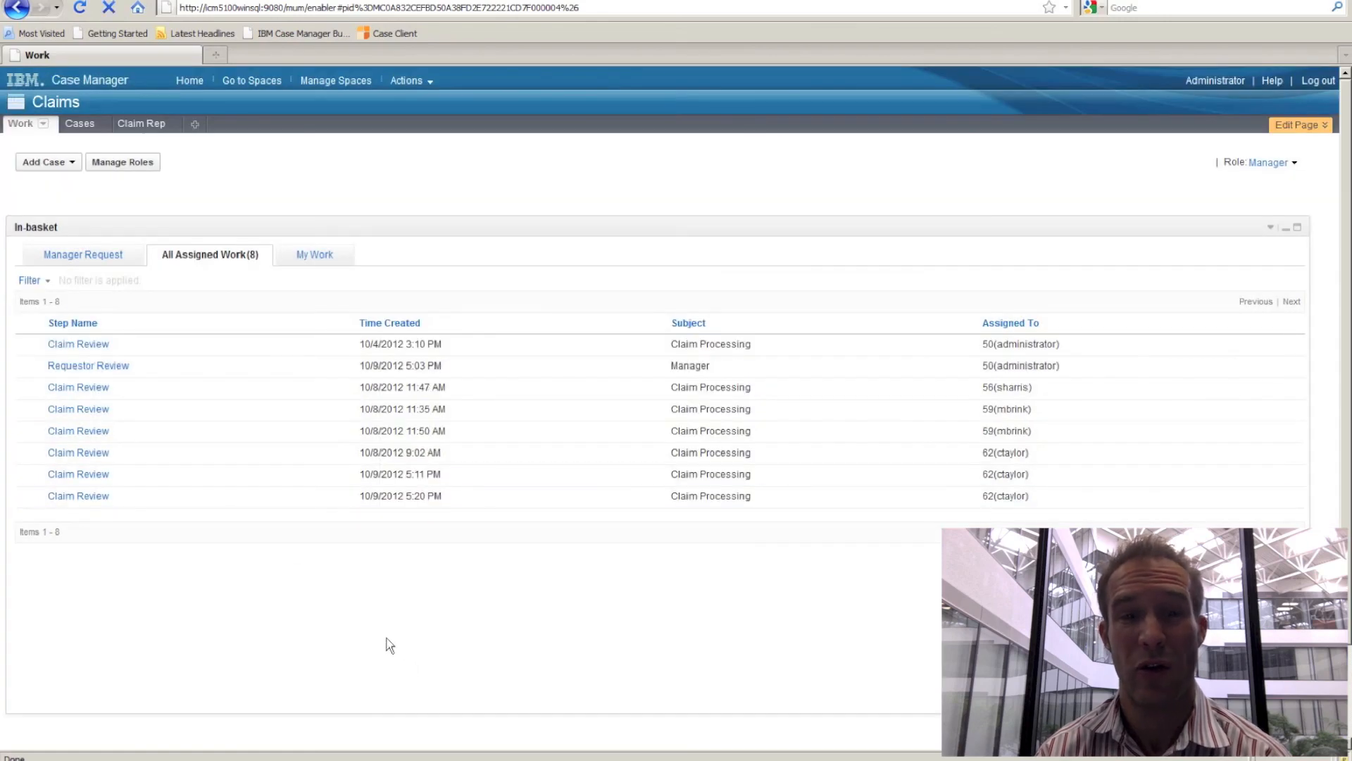
left_click(87, 365)
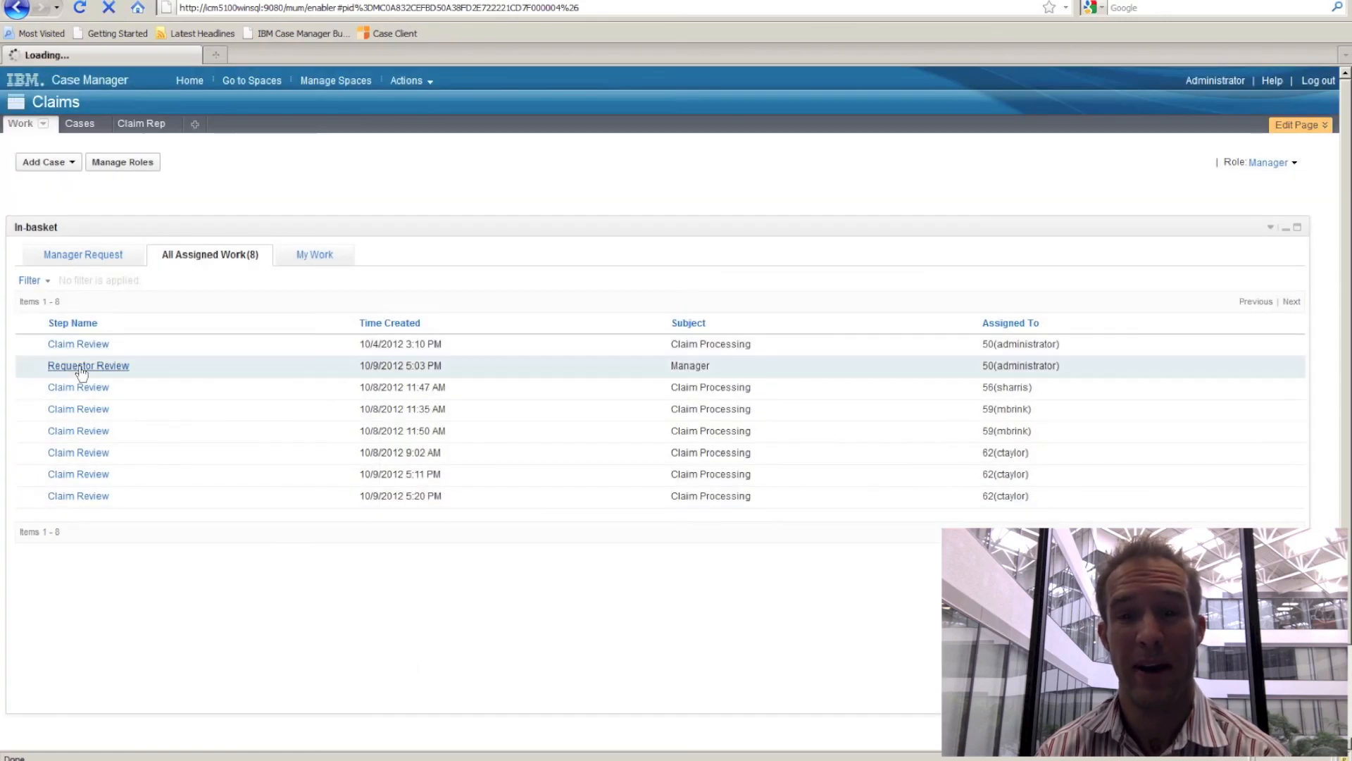
left_click(88, 365)
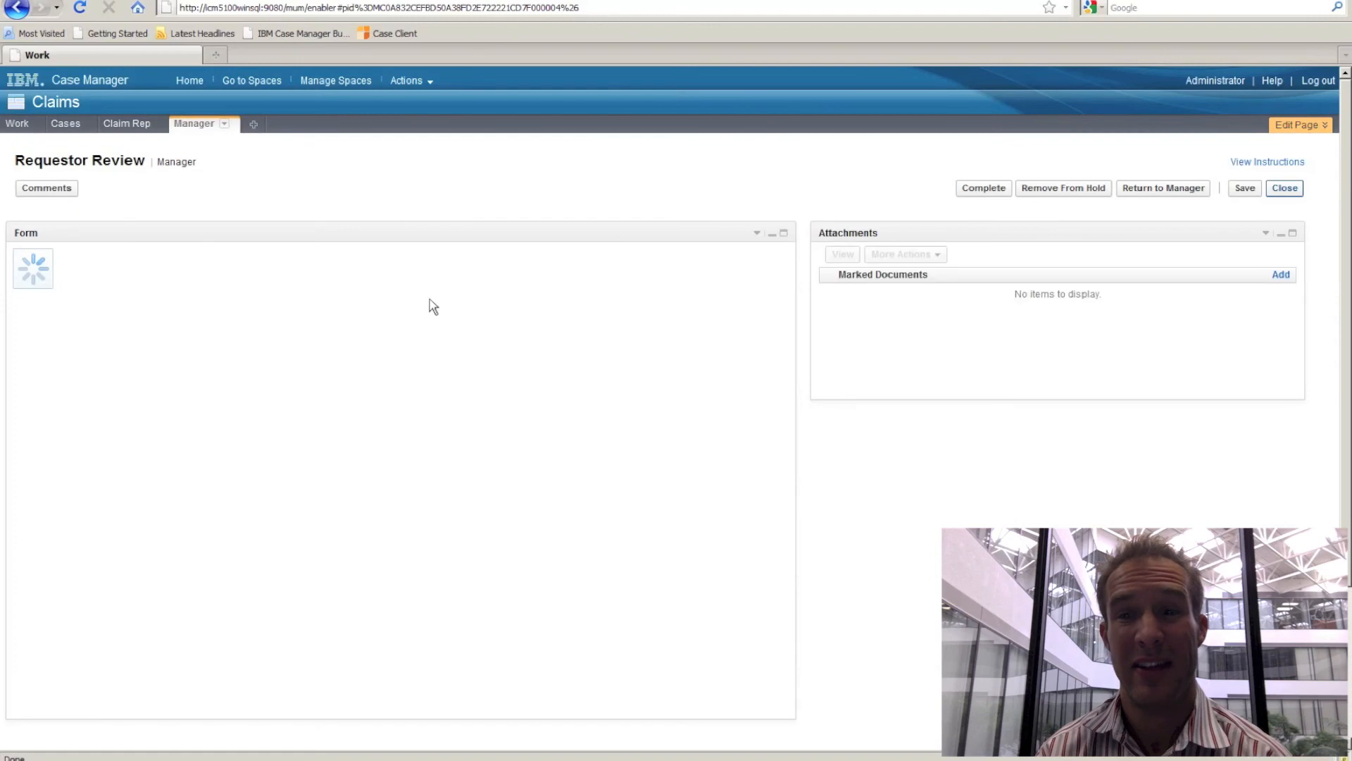